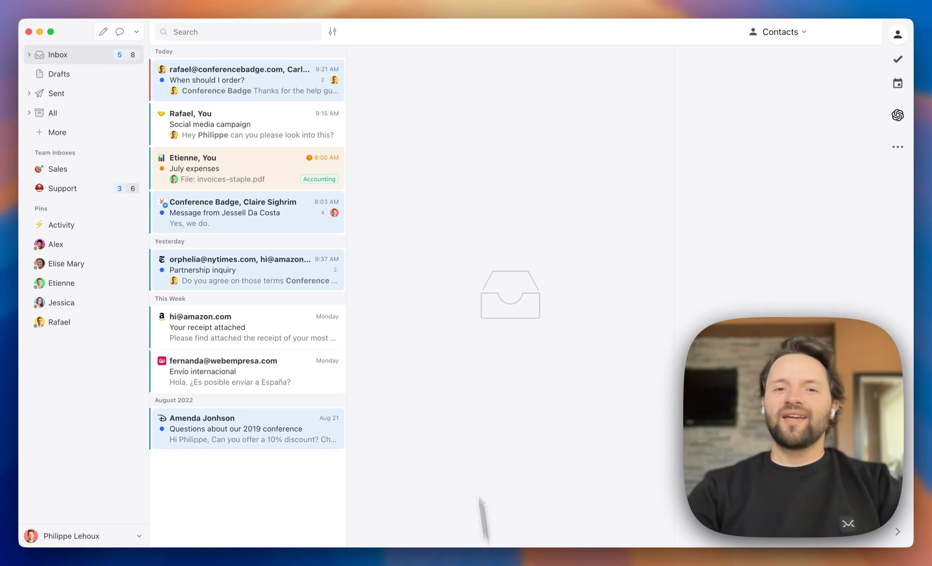
pyautogui.moveTo(447, 263)
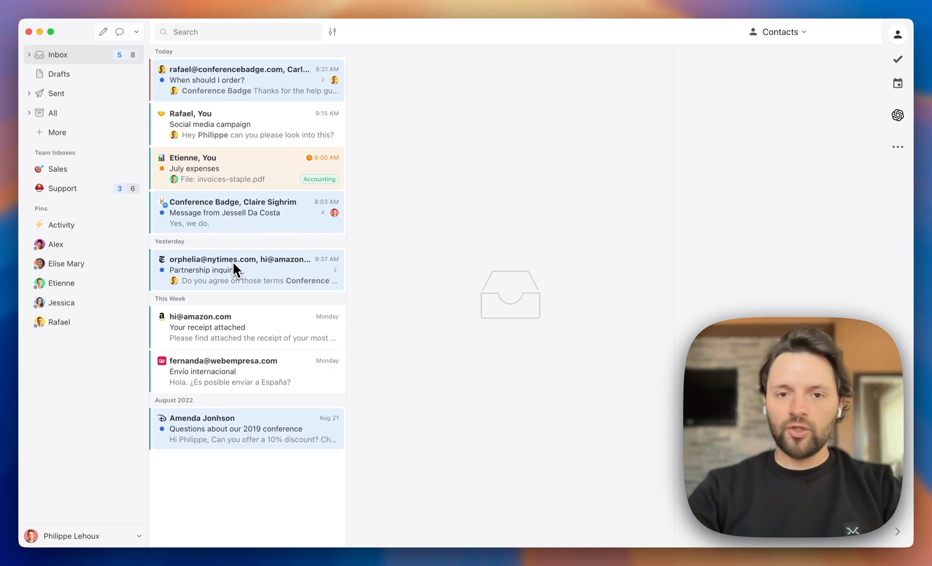
pyautogui.moveTo(235, 271)
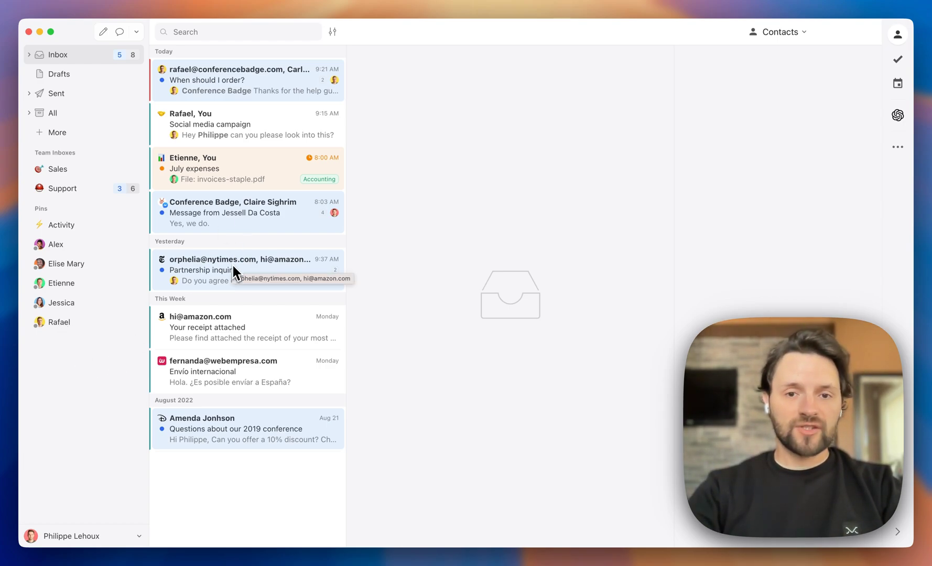
pyautogui.click(246, 80)
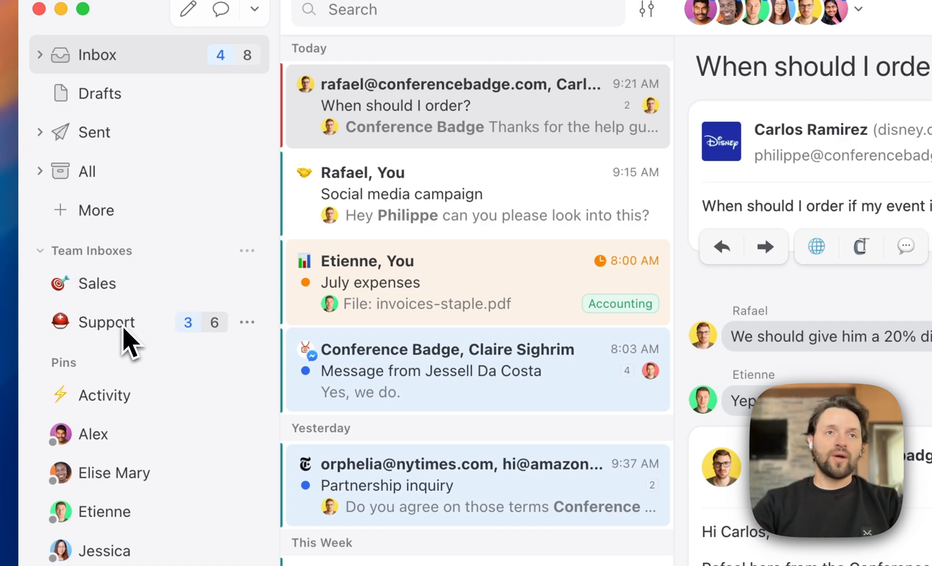
pyautogui.moveTo(129, 332)
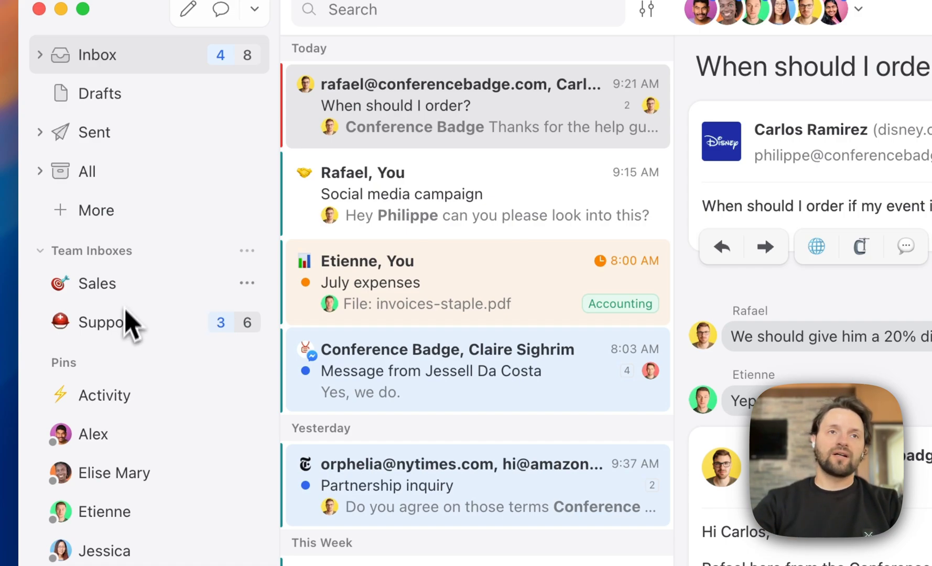
pyautogui.moveTo(125, 318)
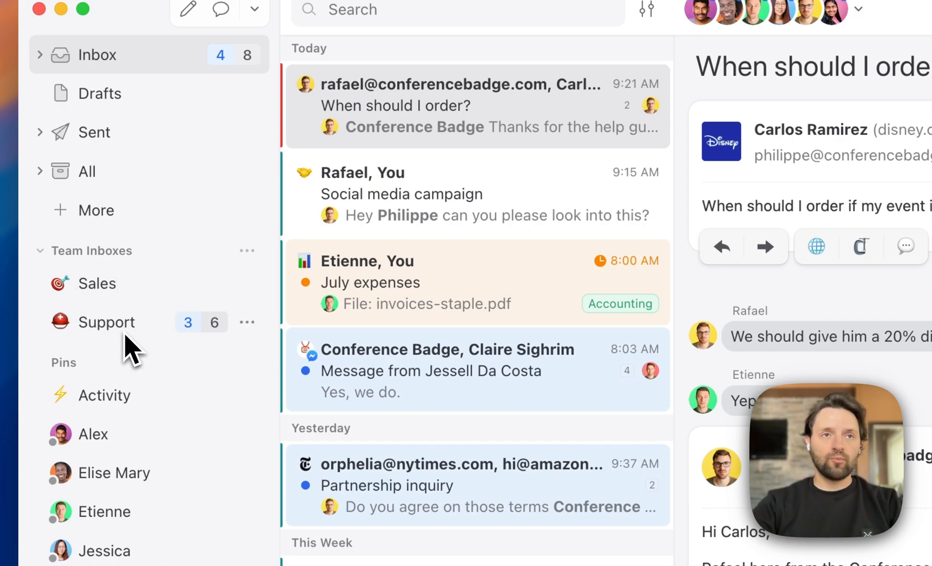
# Step: Switch to the Support team inbox in the sidebar
pyautogui.click(107, 322)
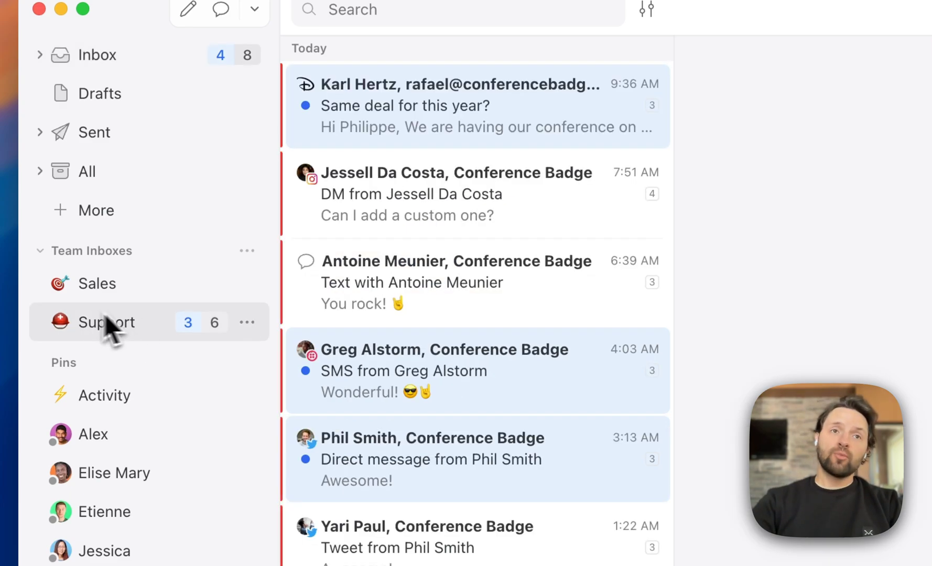
pyautogui.moveTo(119, 350)
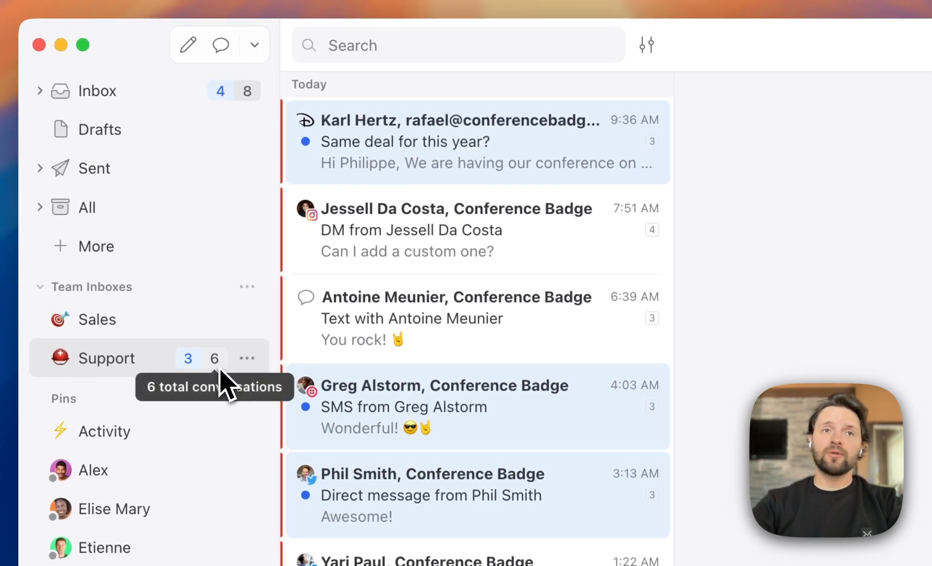
pyautogui.moveTo(499, 190)
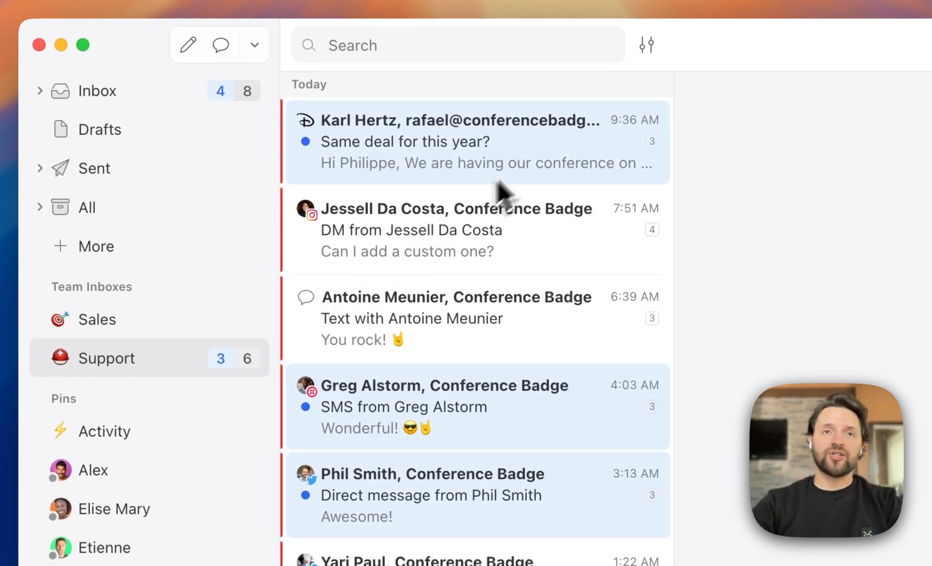
pyautogui.click(470, 142)
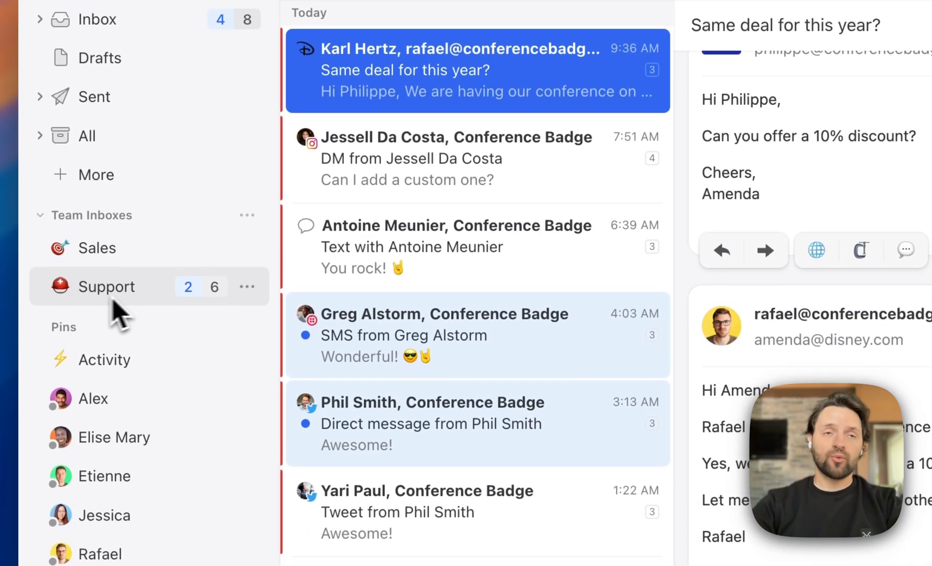
pyautogui.moveTo(214, 283)
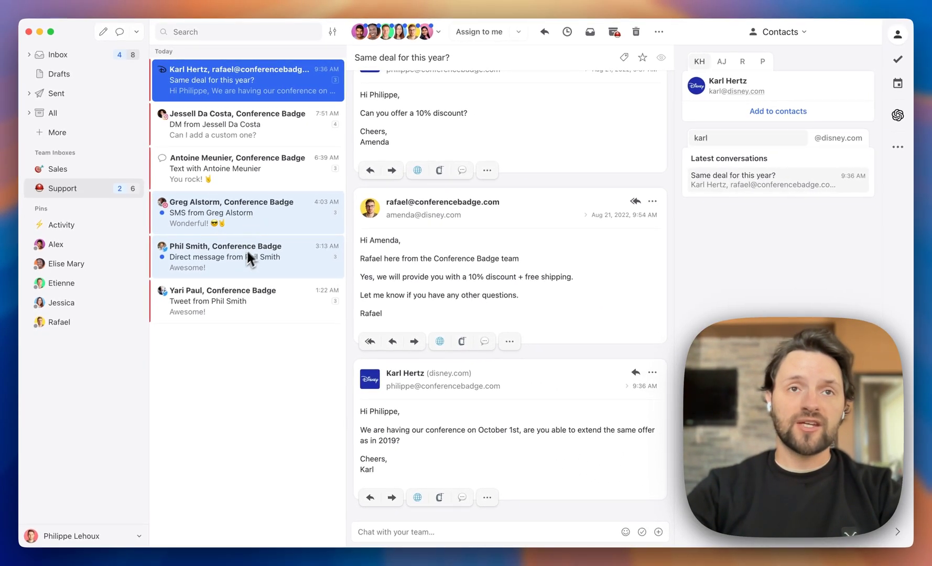
pyautogui.moveTo(241, 266)
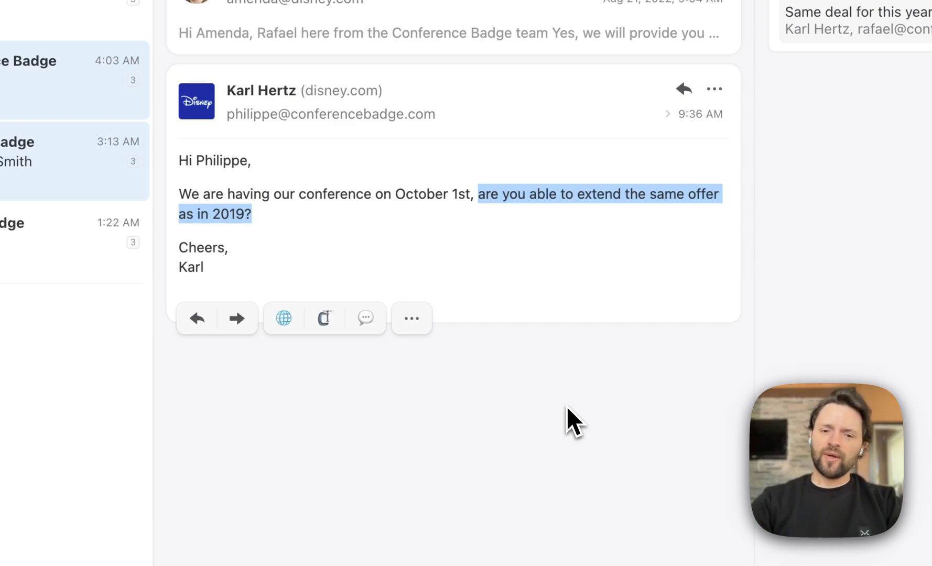
pyautogui.moveTo(426, 389)
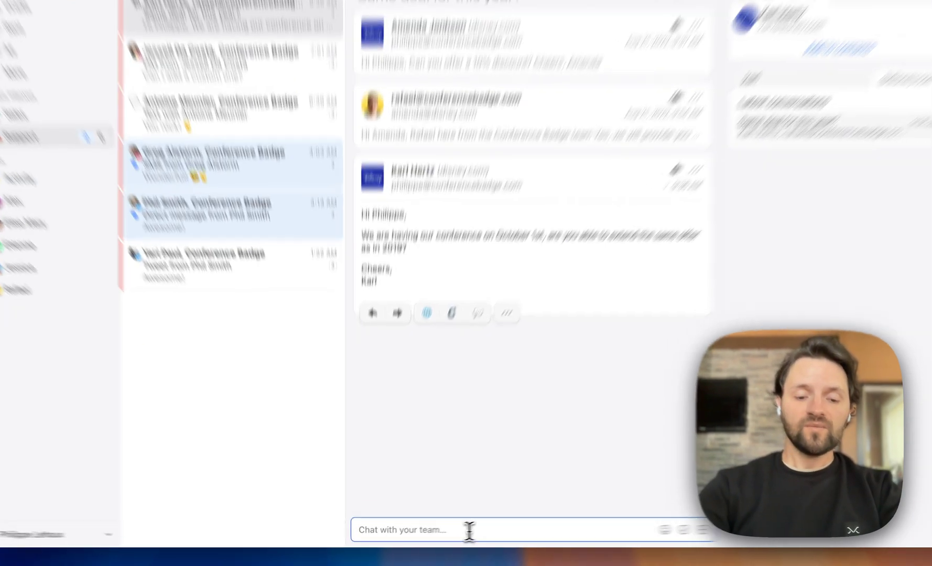
# Step: Post the team comment 'Rafael help?' mentioning Rafael in the chat box
pyautogui.write('@')
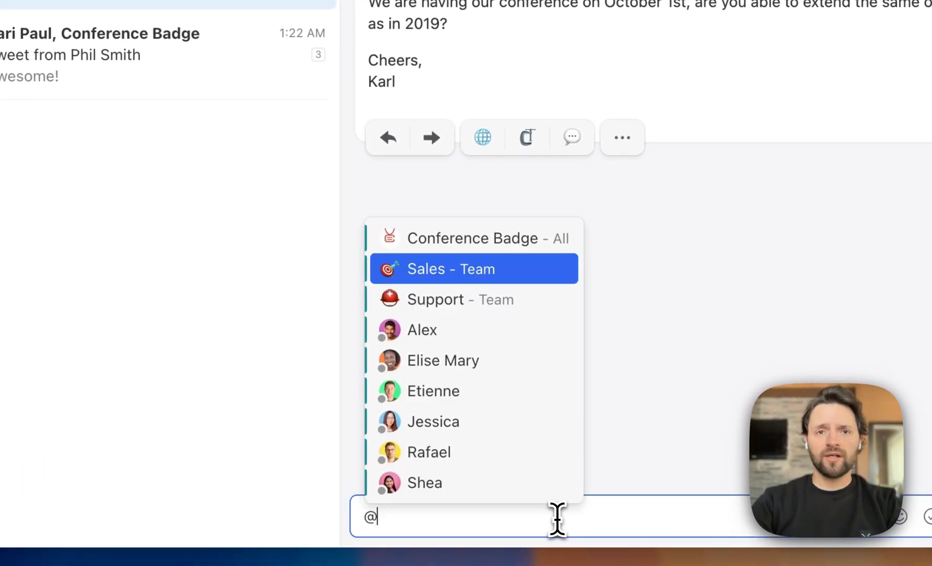
pyautogui.click(429, 452)
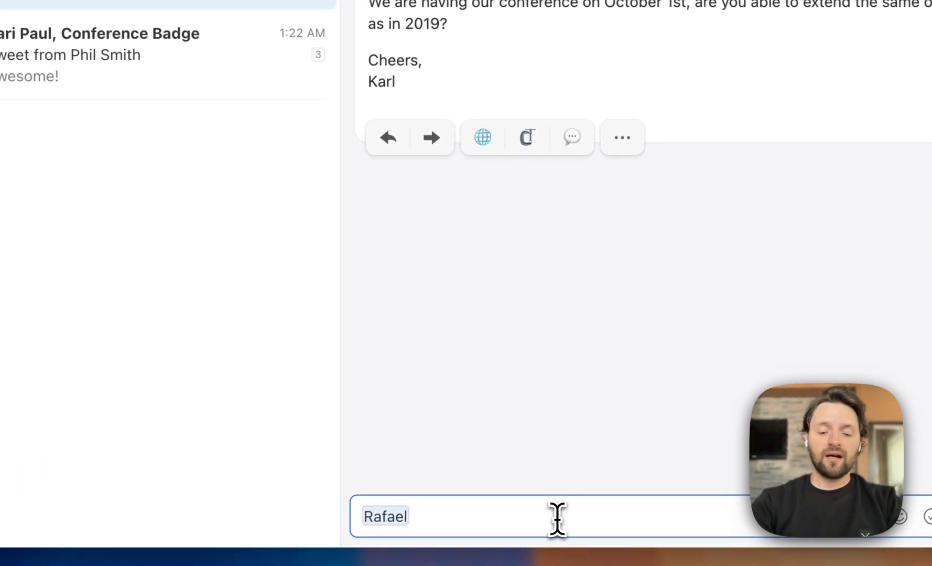
pyautogui.write('help?')
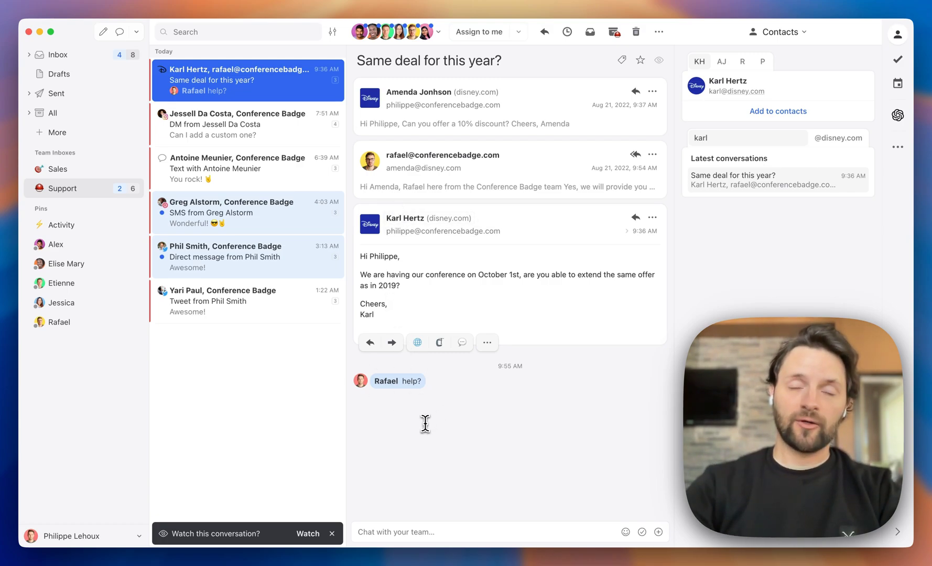
pyautogui.moveTo(394, 400)
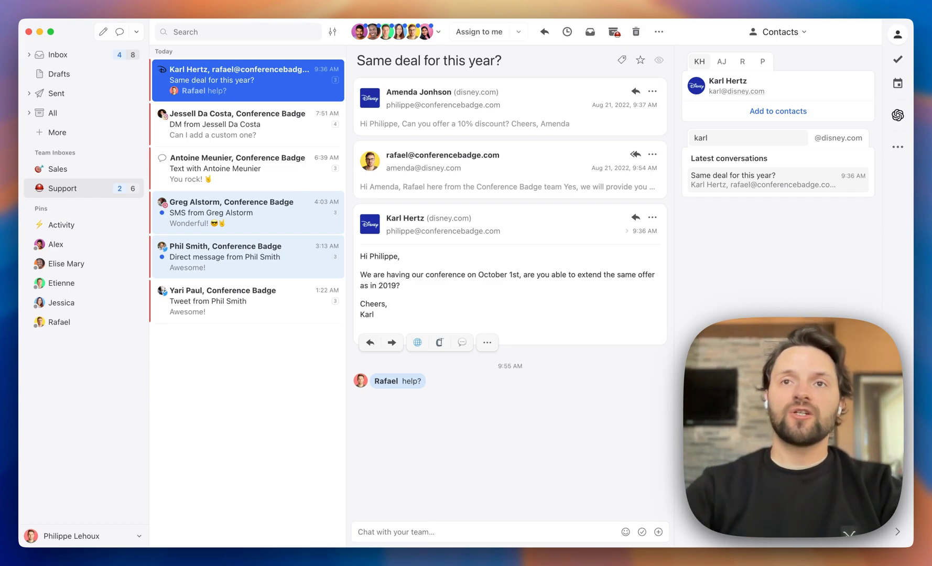
pyautogui.moveTo(639, 225)
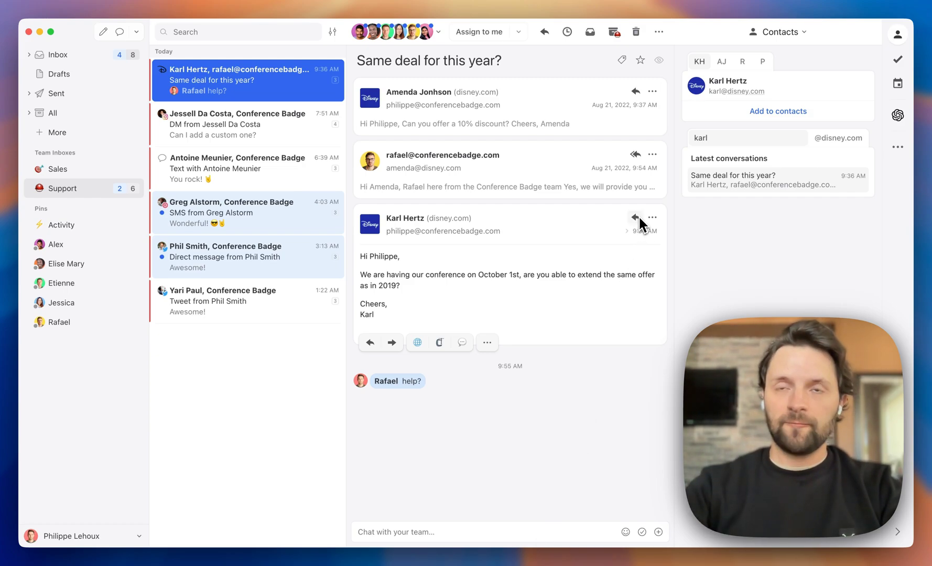
pyautogui.click(635, 217)
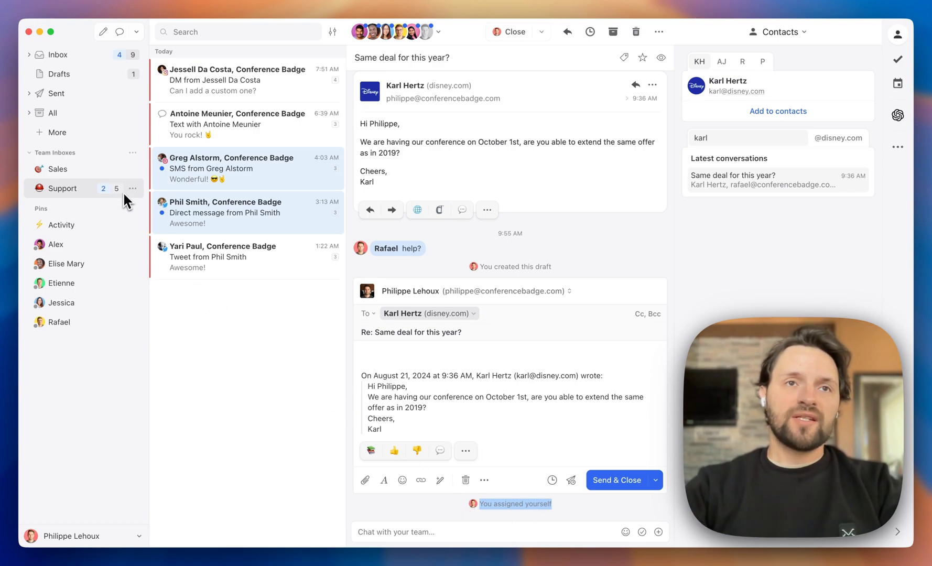
pyautogui.moveTo(116, 189)
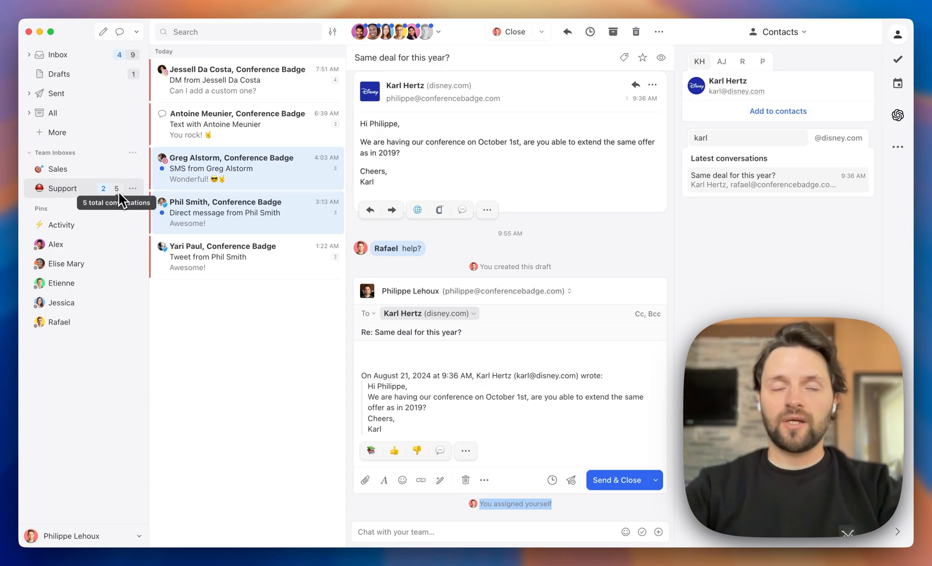
pyautogui.moveTo(118, 205)
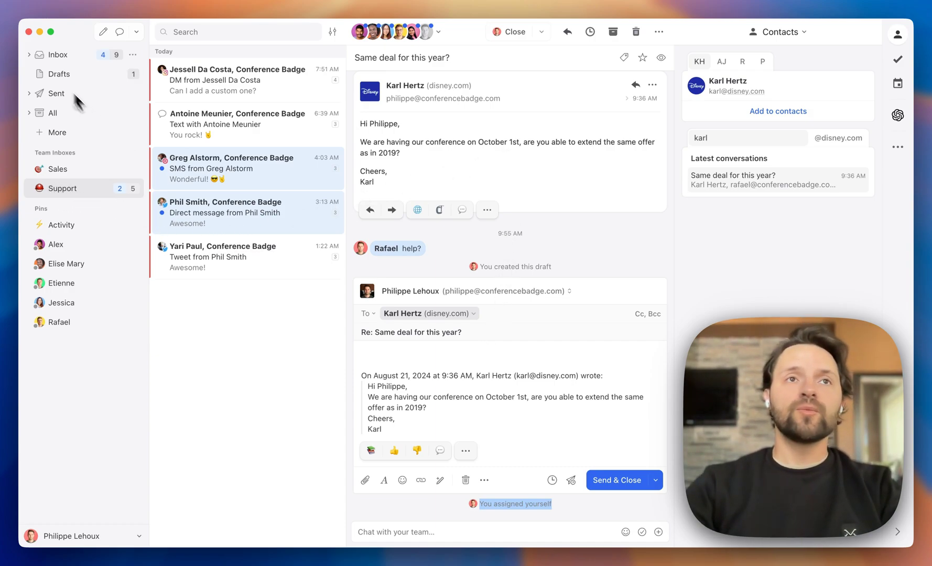
pyautogui.moveTo(76, 71)
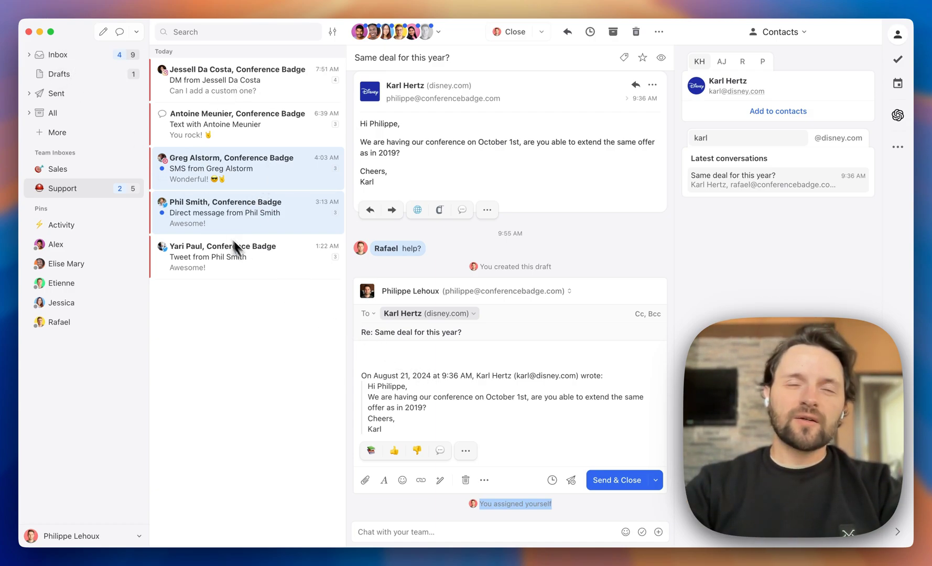
pyautogui.moveTo(257, 265)
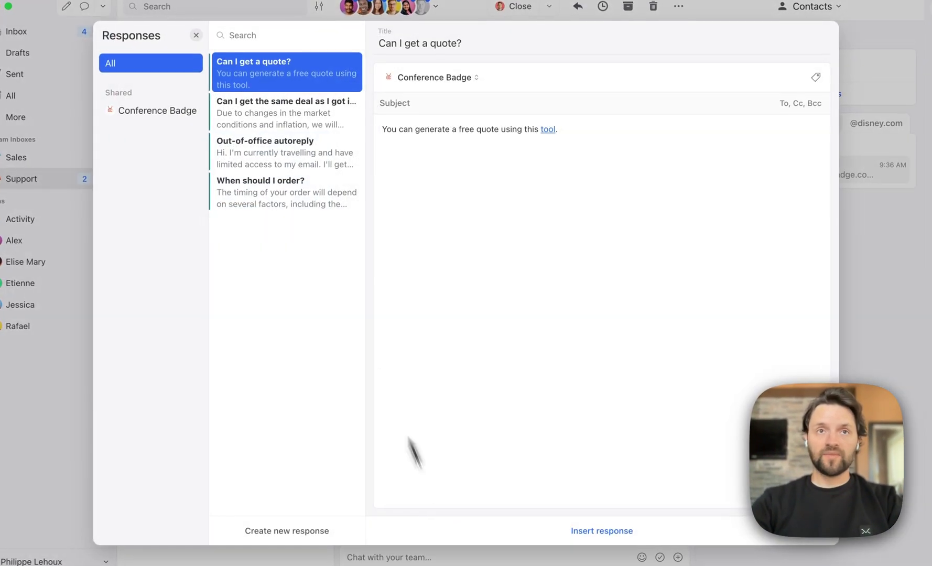
pyautogui.moveTo(624, 531)
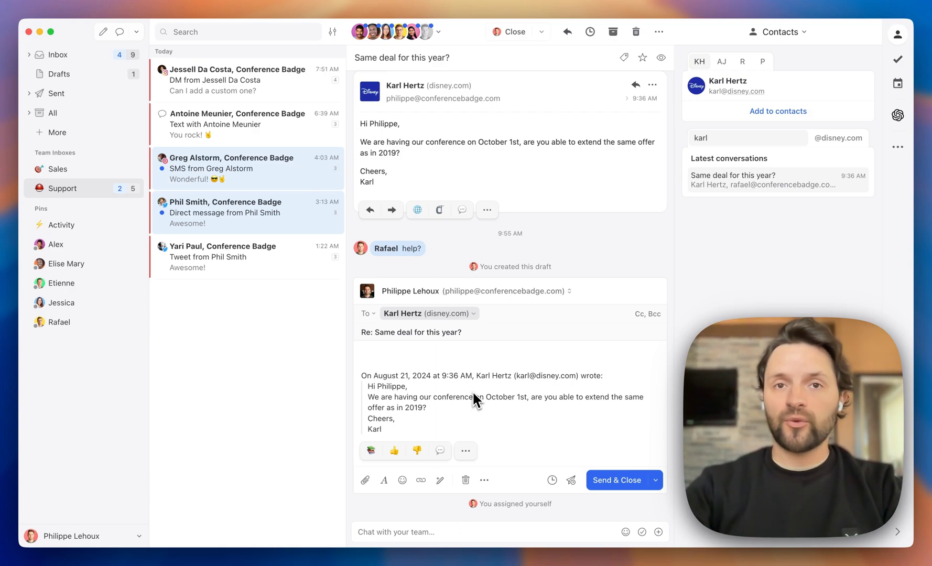
pyautogui.moveTo(438, 463)
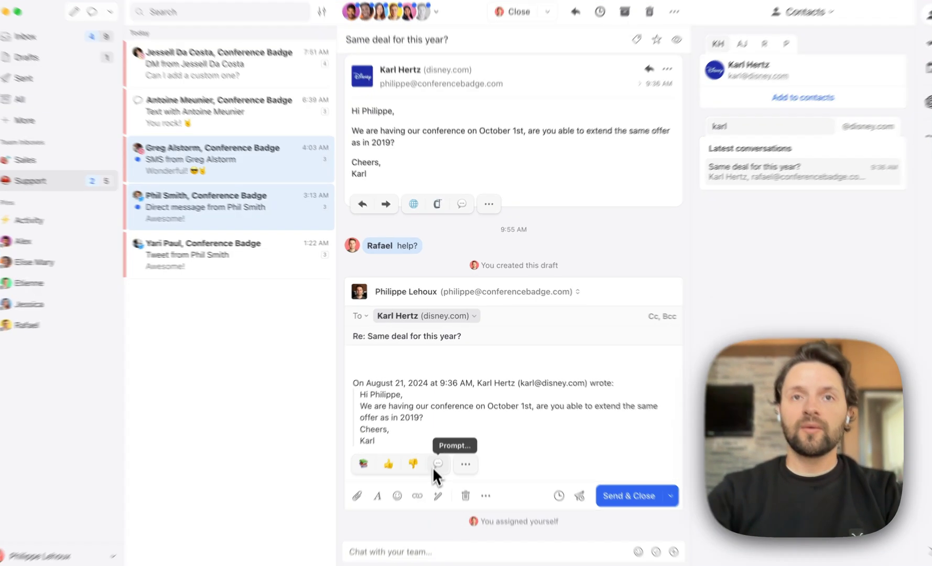
# Step: Generate an AI reply from the prompt 'Reply to [message] no due to inflation'
pyautogui.click(439, 464)
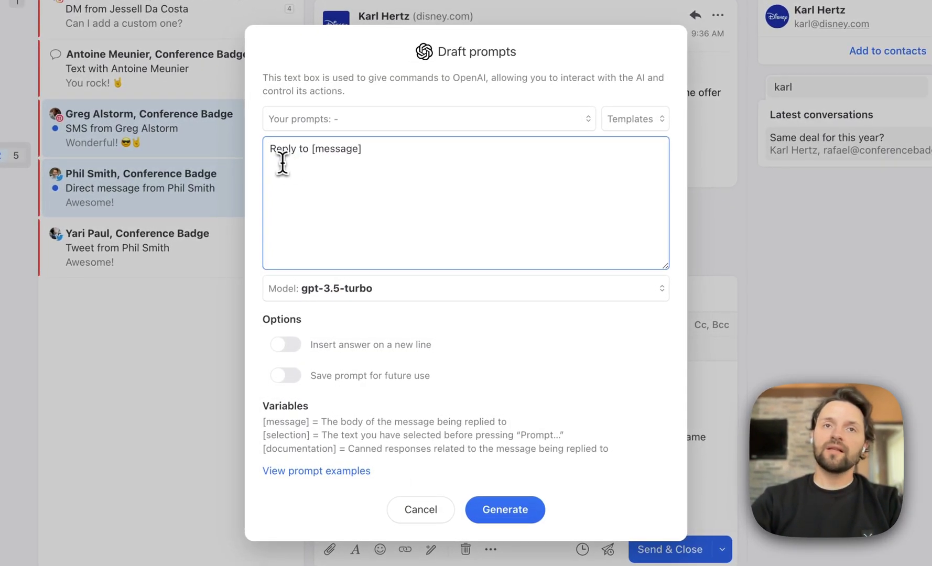
pyautogui.moveTo(372, 155)
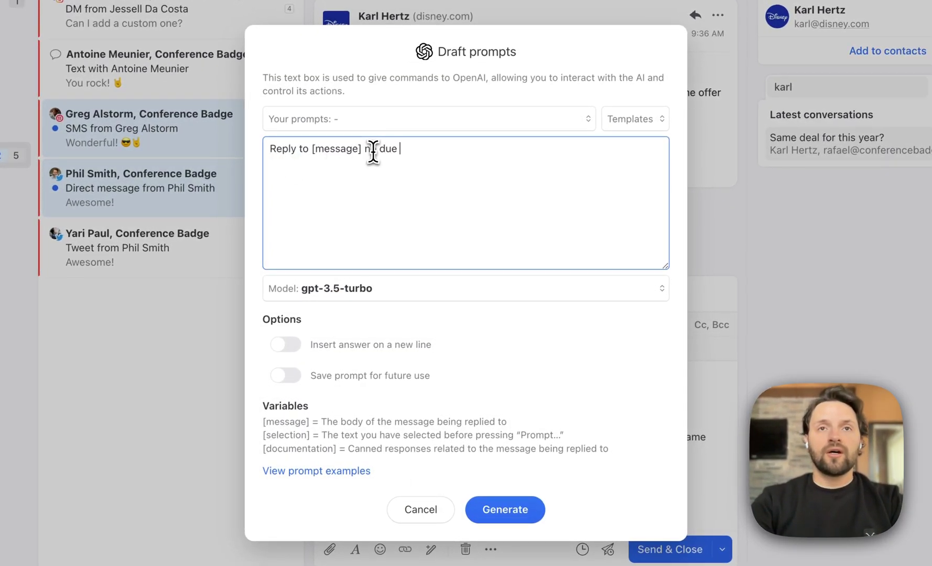
pyautogui.write('to inflation')
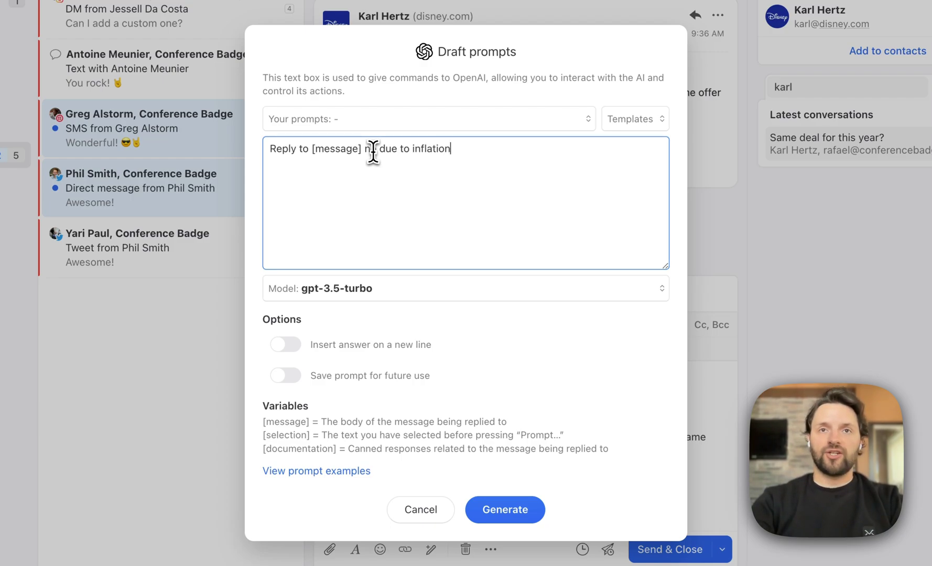
pyautogui.click(505, 510)
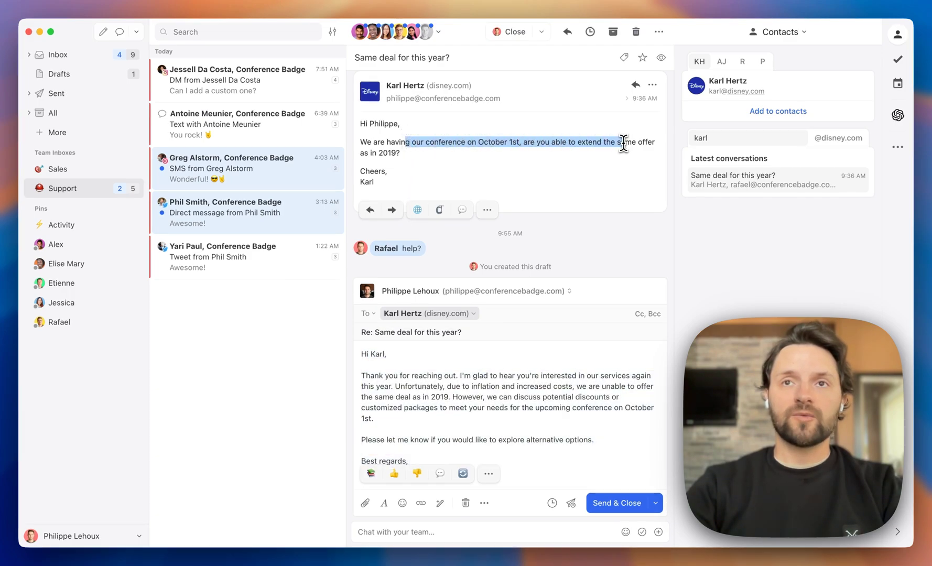
# Step: Highlight Karl's question about extending the offer and place the cursor after the draft's last paragraph
pyautogui.moveTo(618, 142); pyautogui.dragTo(400, 153)
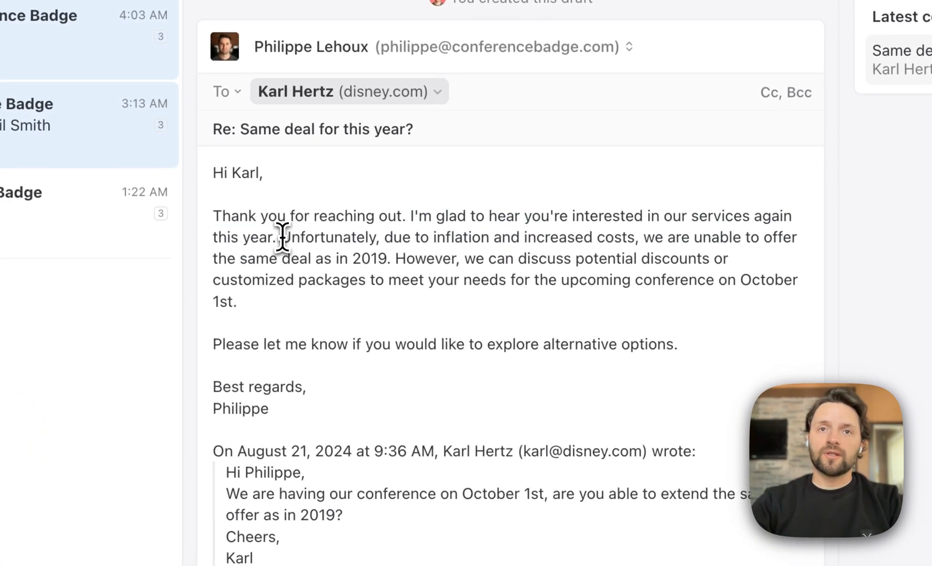
pyautogui.moveTo(283, 238); pyautogui.dragTo(639, 238)
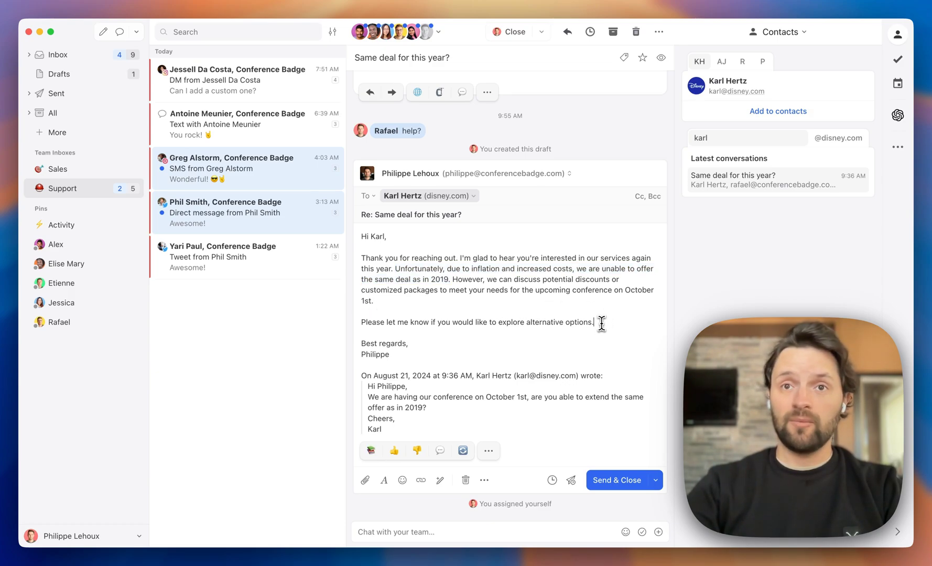
# Step: Add the closing line 'Have a grt day' and AI-correct it to 'Have a great day.'
pyautogui.write('Have a g')
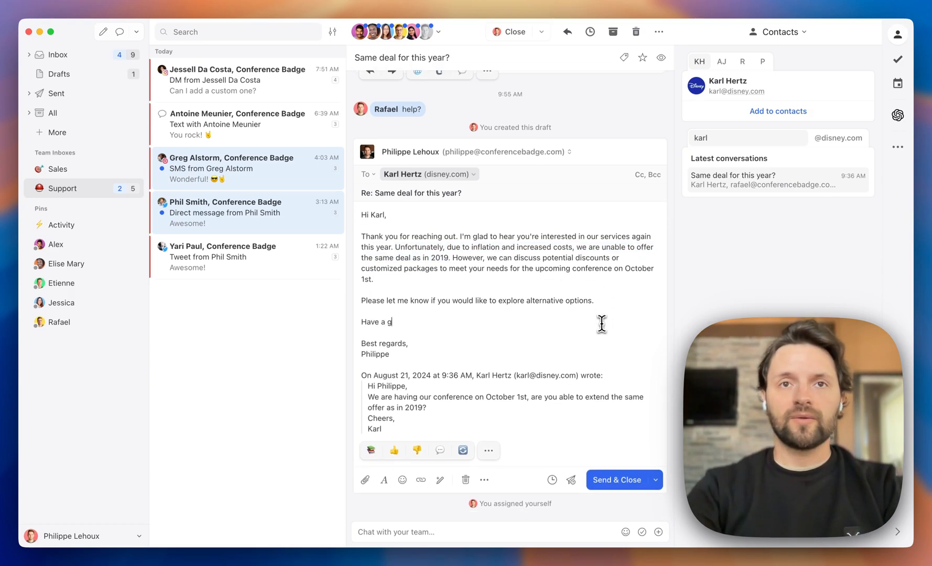
pyautogui.write('rt day')
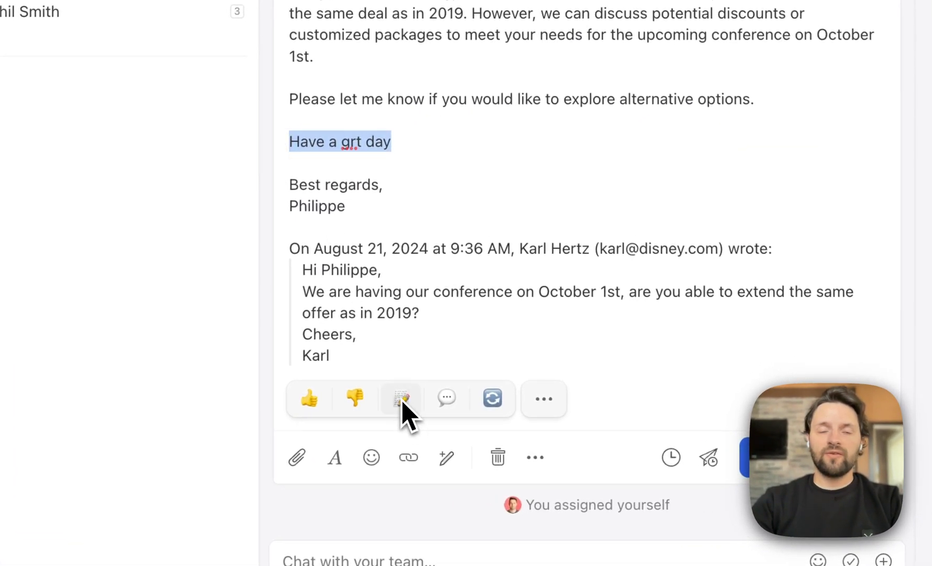
pyautogui.click(400, 399)
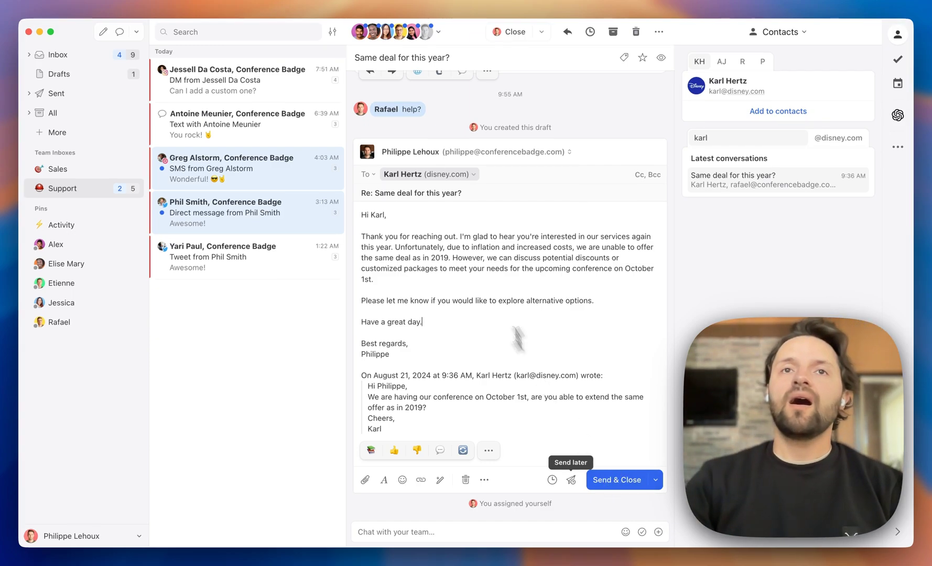
pyautogui.moveTo(467, 279)
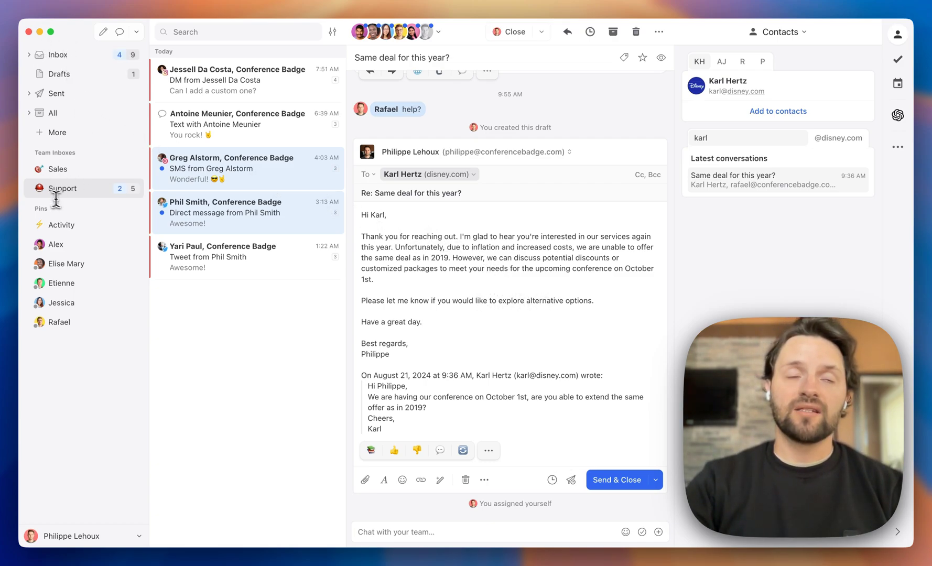
pyautogui.moveTo(365, 306)
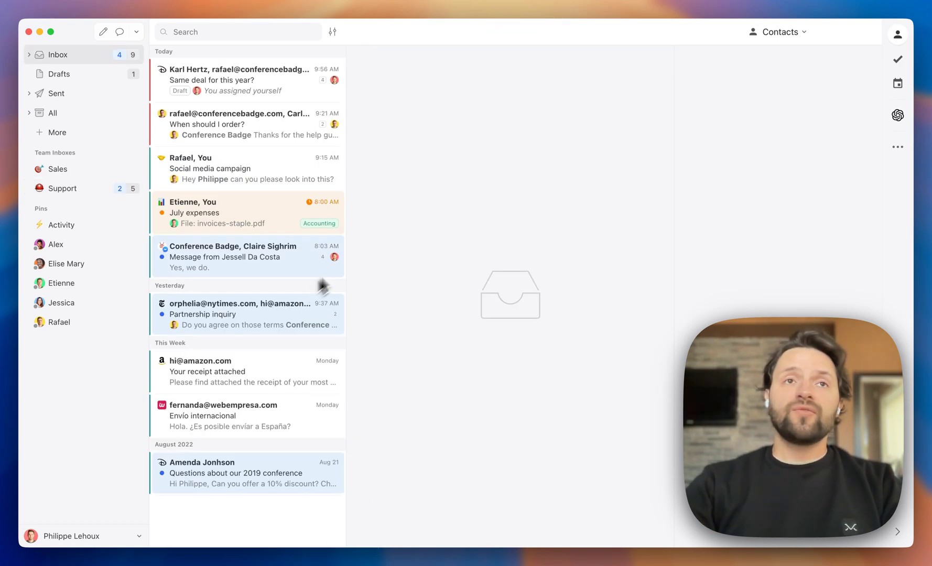
pyautogui.click(246, 168)
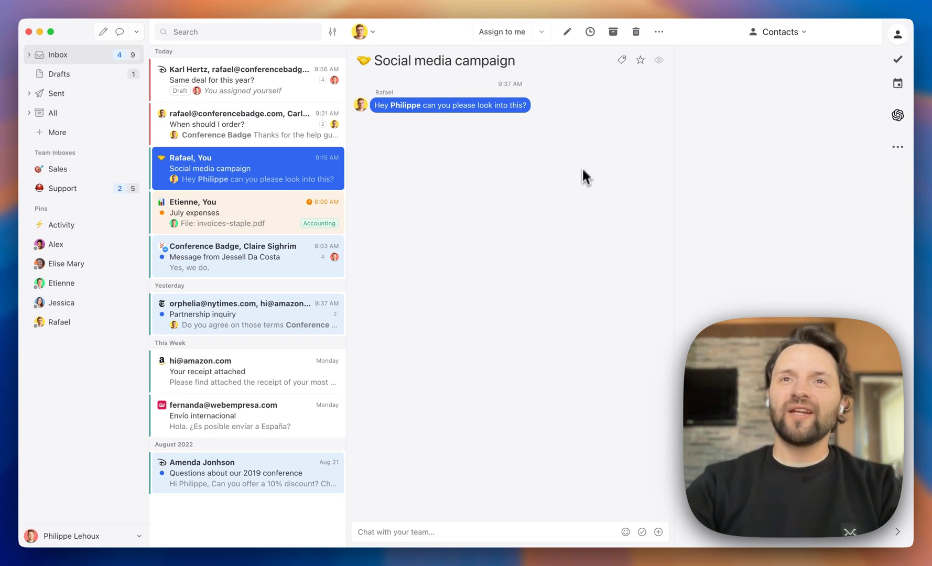
pyautogui.moveTo(595, 129)
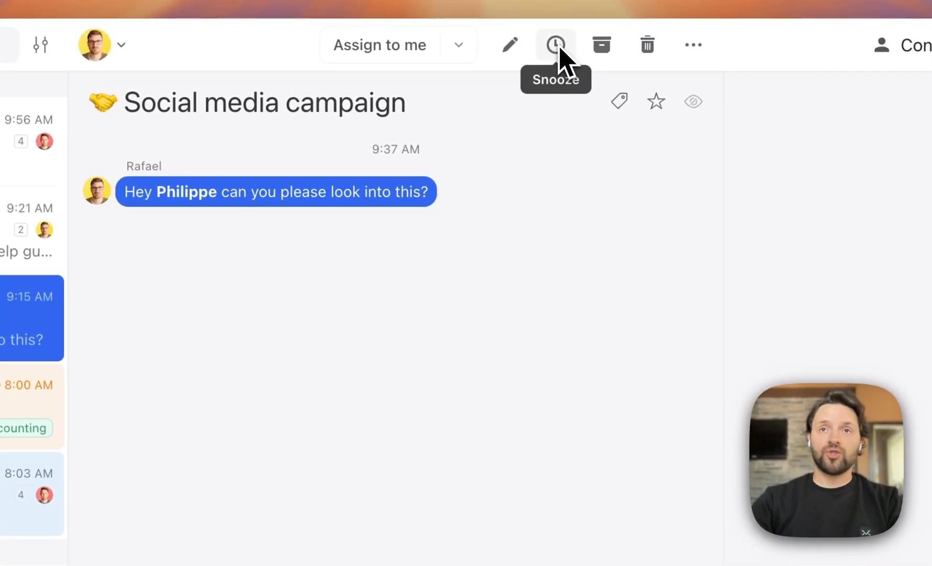
# Step: Snooze the 'Social media campaign' conversation until this afternoon
pyautogui.click(554, 45)
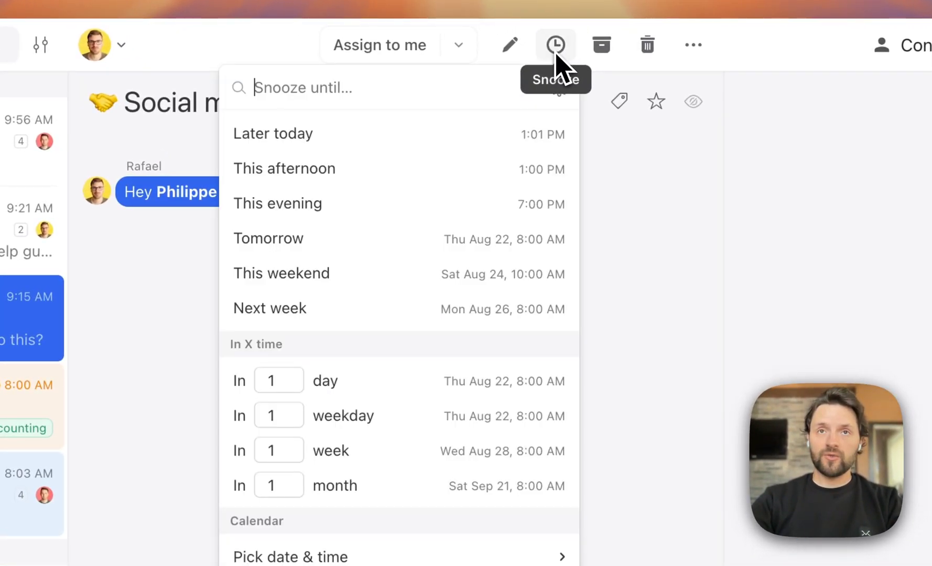
pyautogui.moveTo(392, 168)
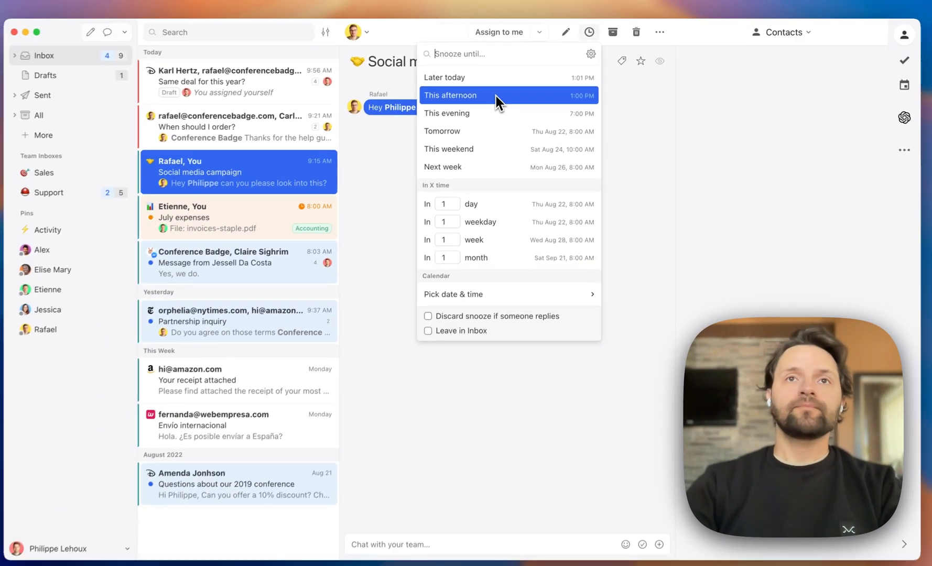
pyautogui.click(451, 95)
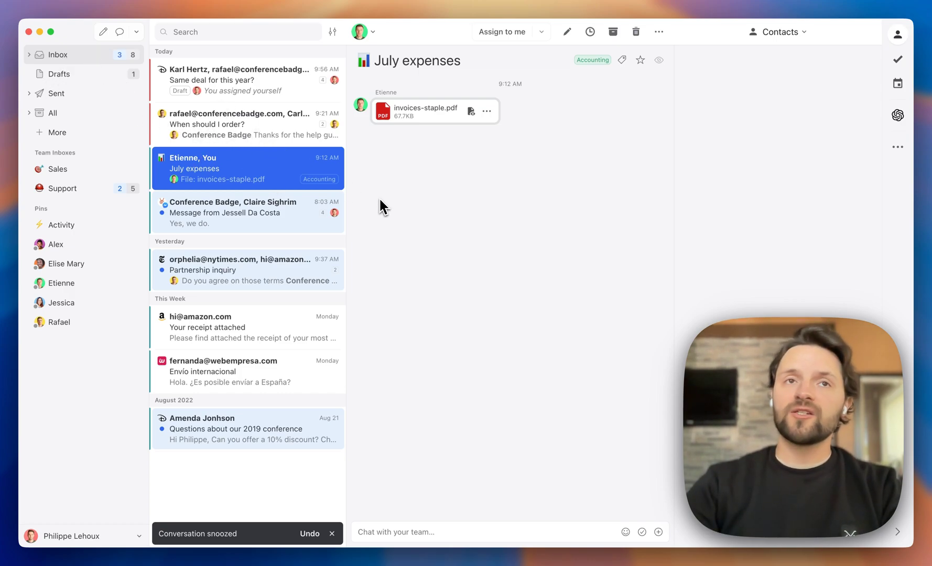
pyautogui.moveTo(291, 178)
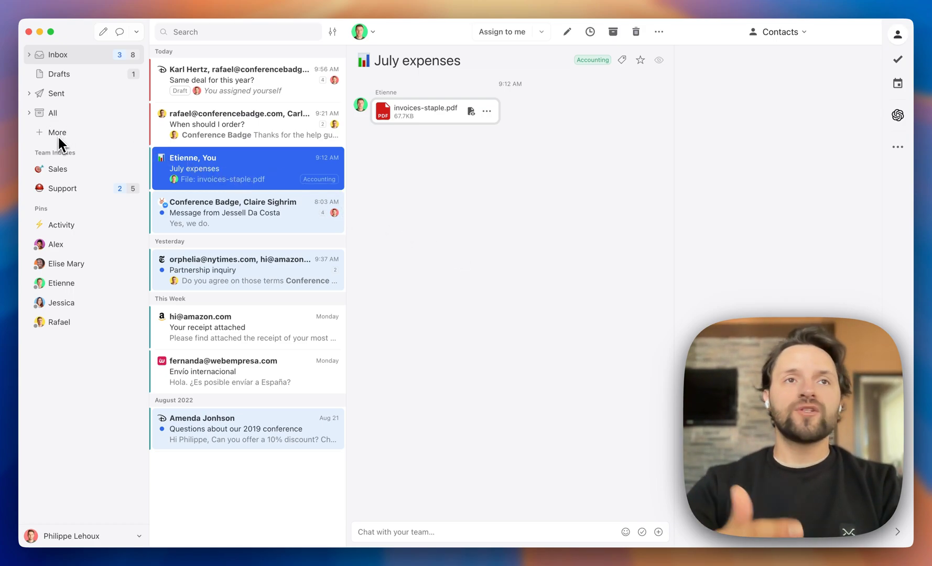
# Step: Add Snoozed to the sidebar to check the snoozed conversation, then return to Inbox
pyautogui.click(57, 132)
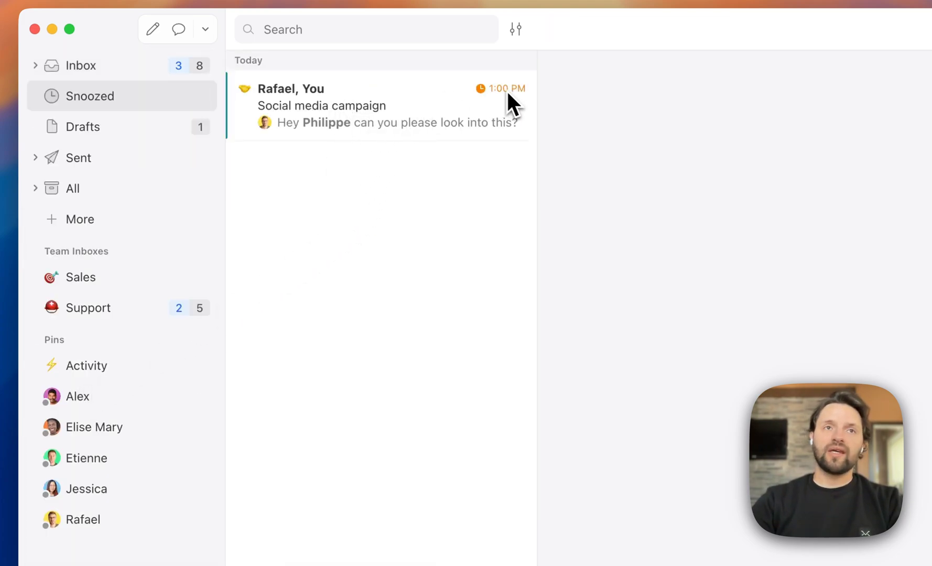
pyautogui.click(72, 65)
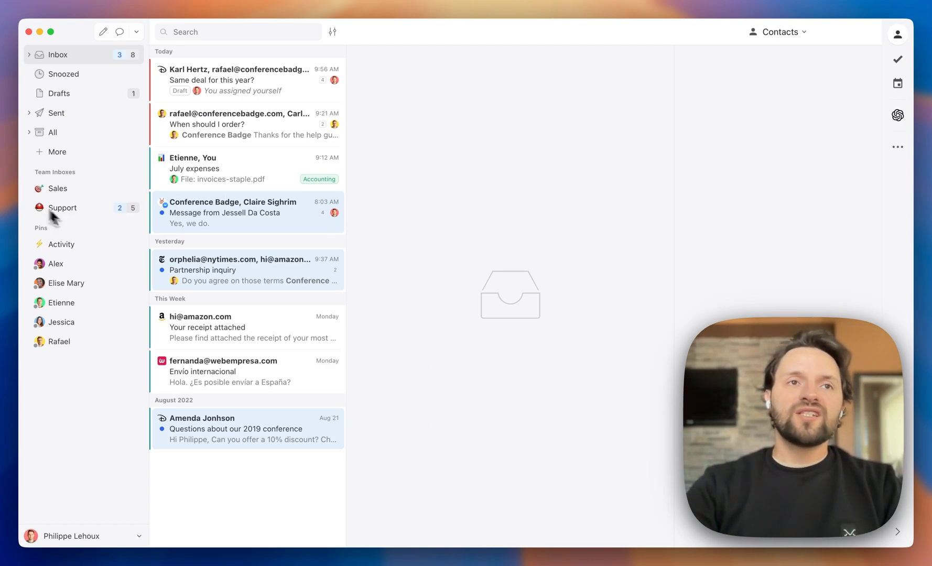
# Step: Add an 'Assigned to me' sub-mailbox under Support, then view Assigned to others and All
pyautogui.click(61, 208)
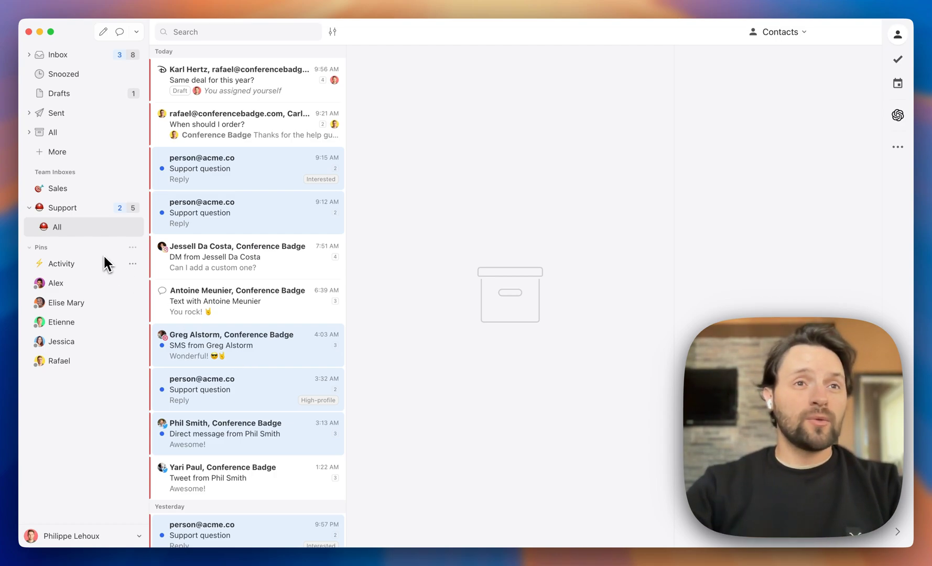
pyautogui.click(133, 208)
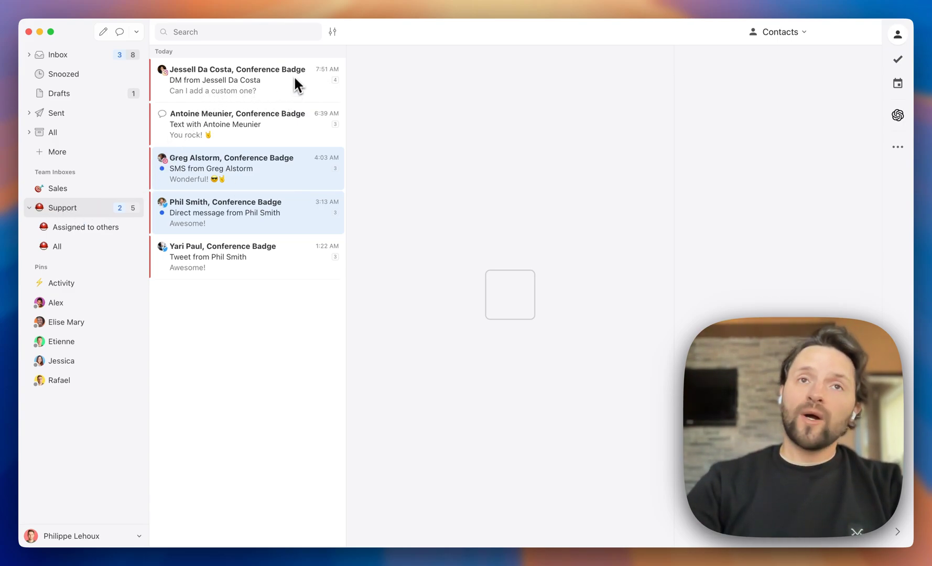
pyautogui.moveTo(297, 85)
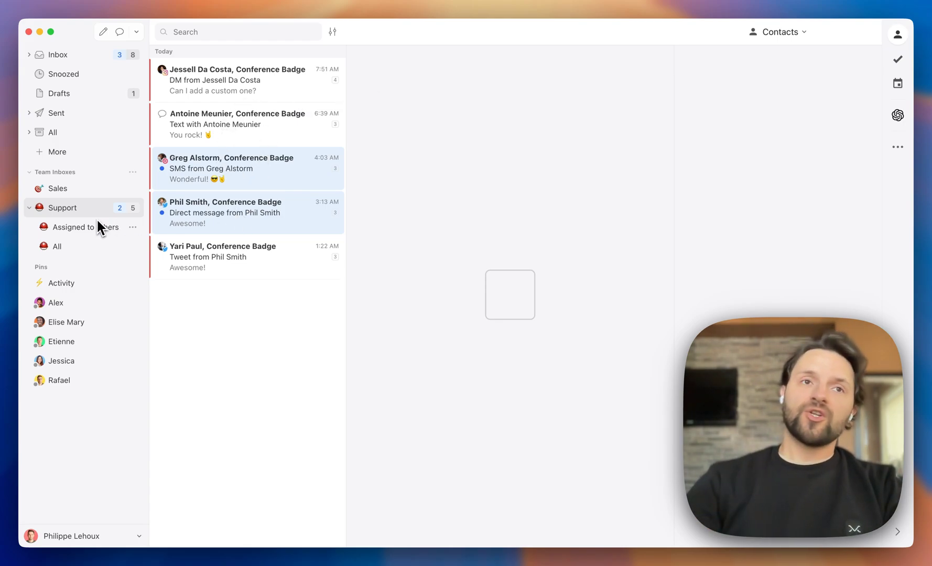
pyautogui.moveTo(232, 278)
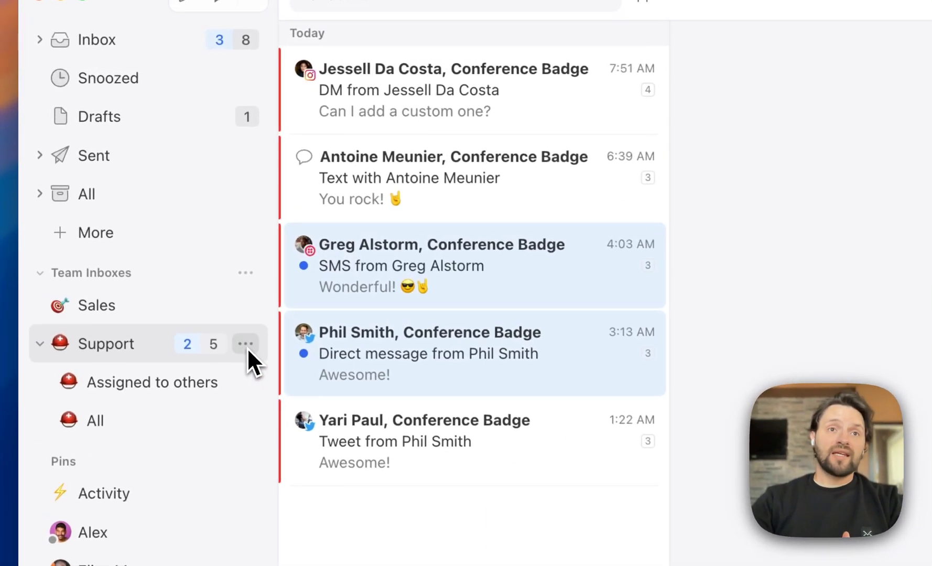
pyautogui.click(244, 344)
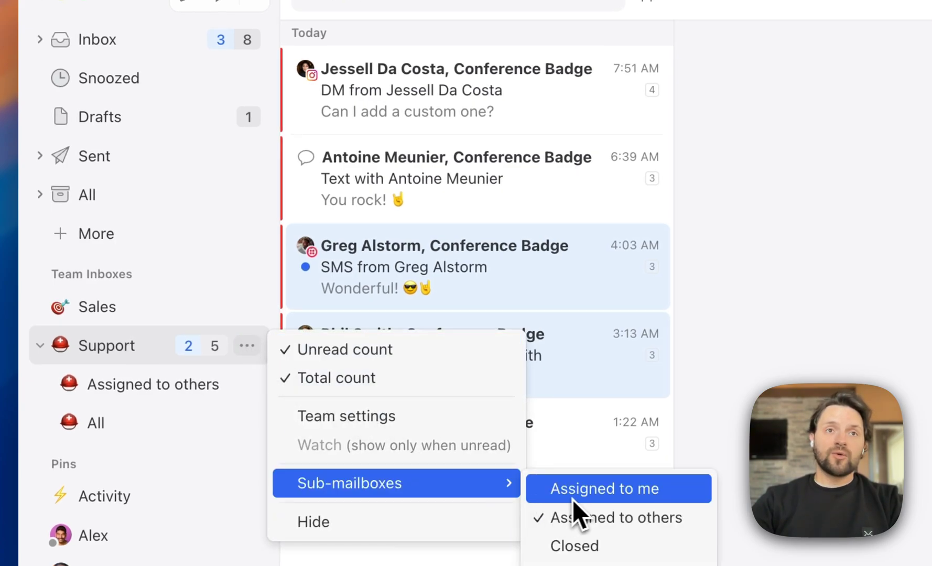
pyautogui.click(603, 488)
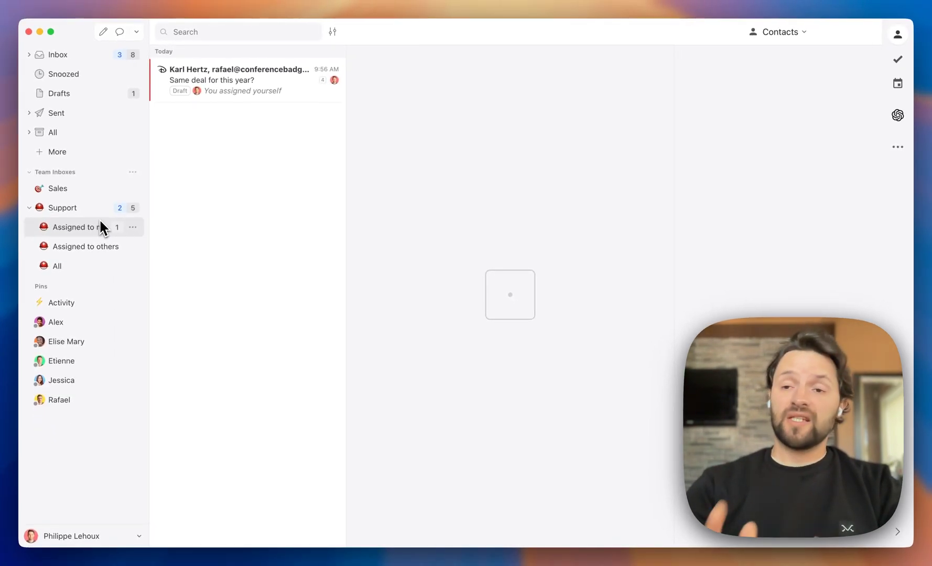
pyautogui.moveTo(104, 256)
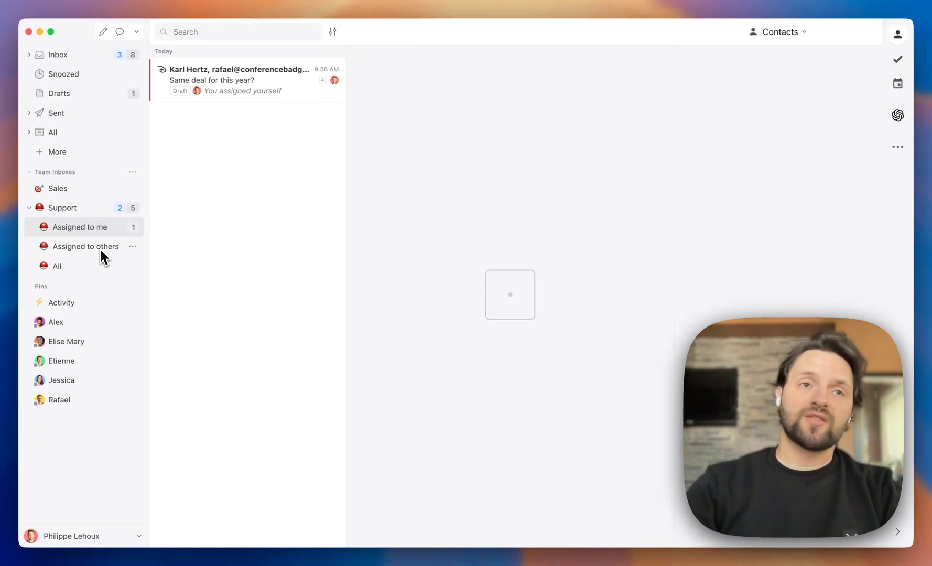
pyautogui.click(85, 246)
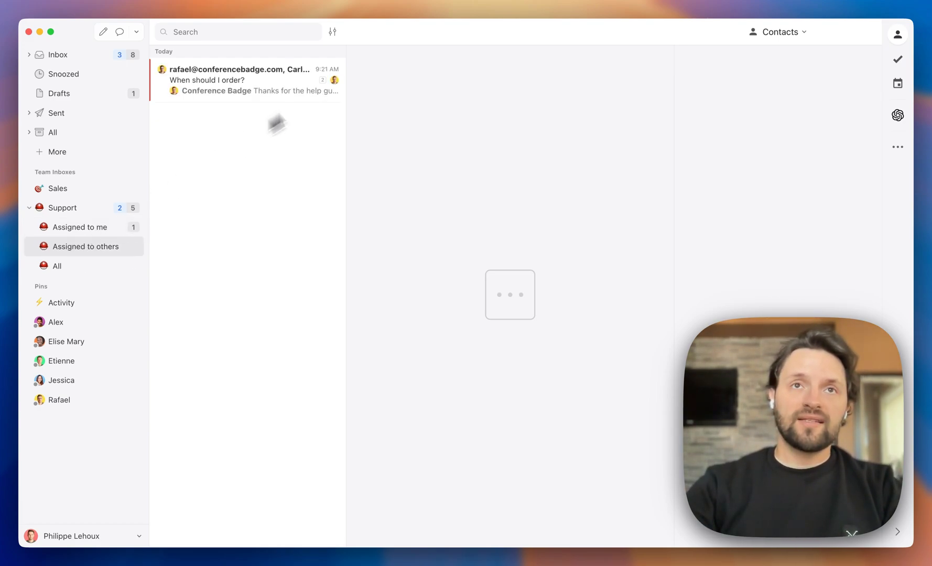
pyautogui.click(58, 266)
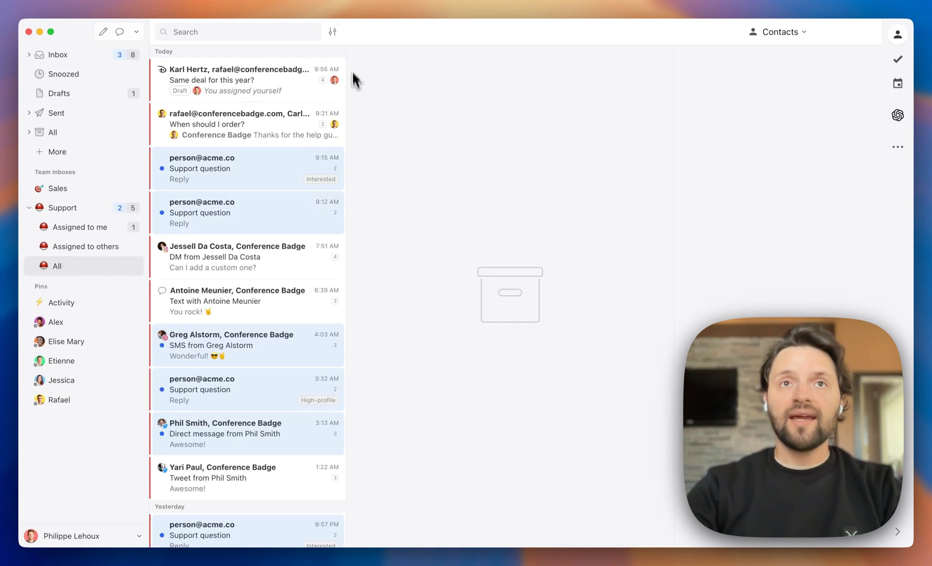
# Step: Filter the Support All list to conversations assigned to Rafael
pyautogui.click(332, 32)
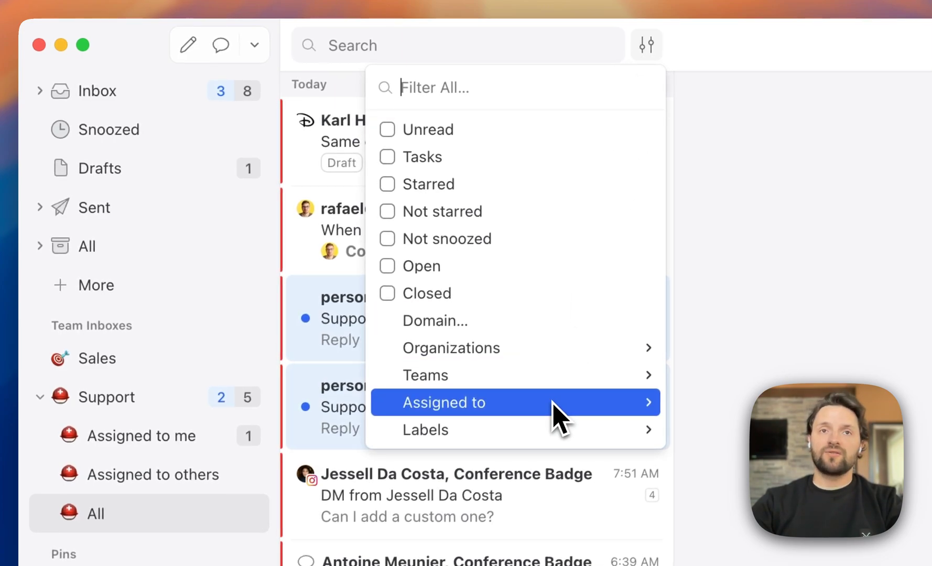
pyautogui.click(443, 403)
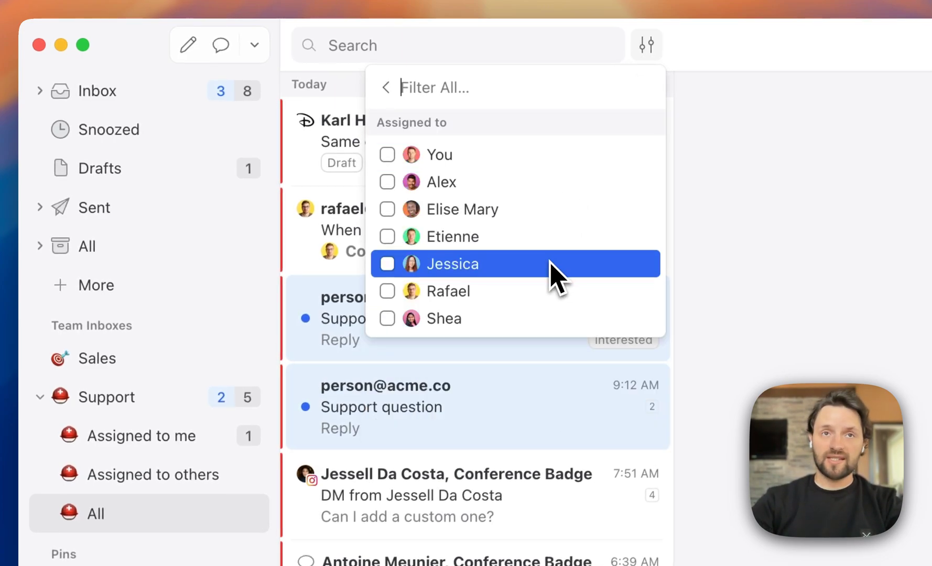
pyautogui.click(452, 264)
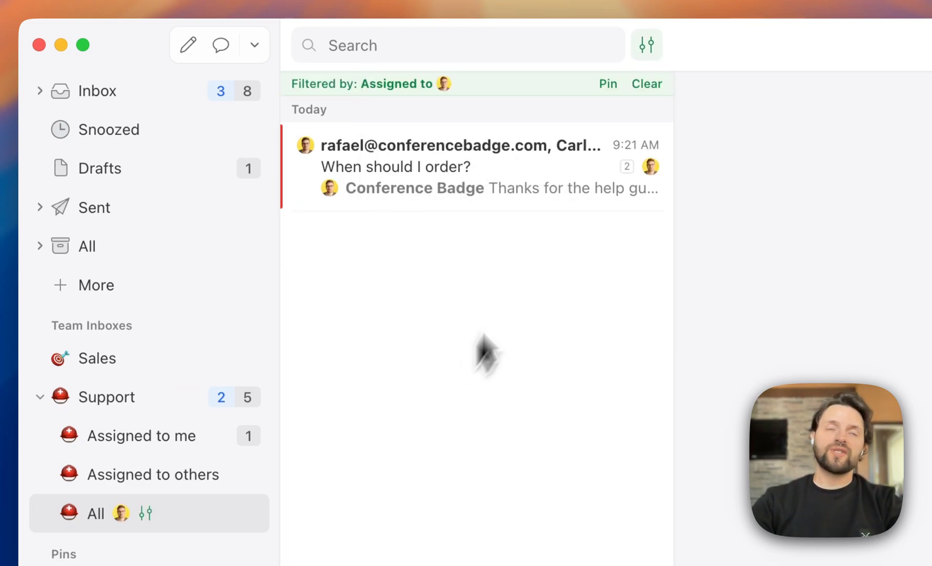
pyautogui.moveTo(443, 101)
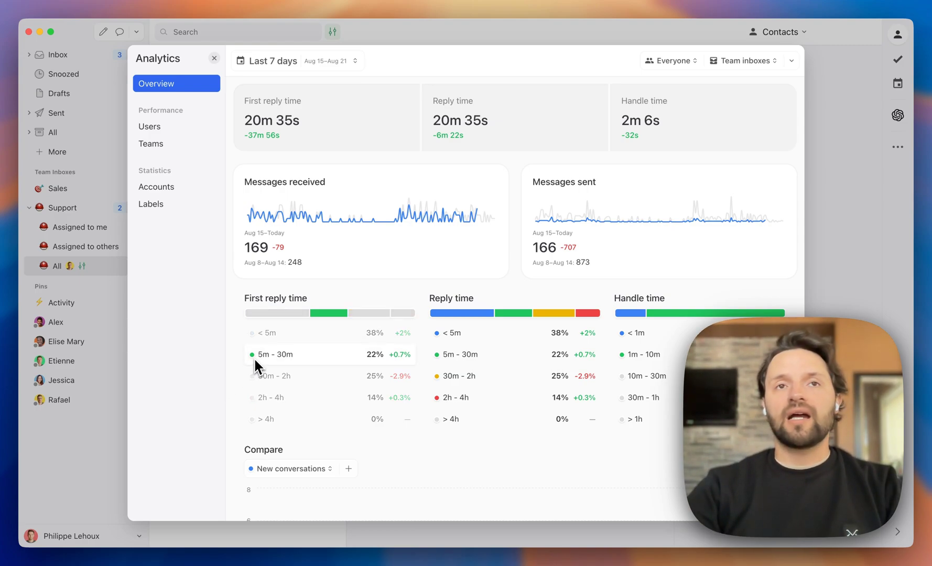
pyautogui.moveTo(197, 382)
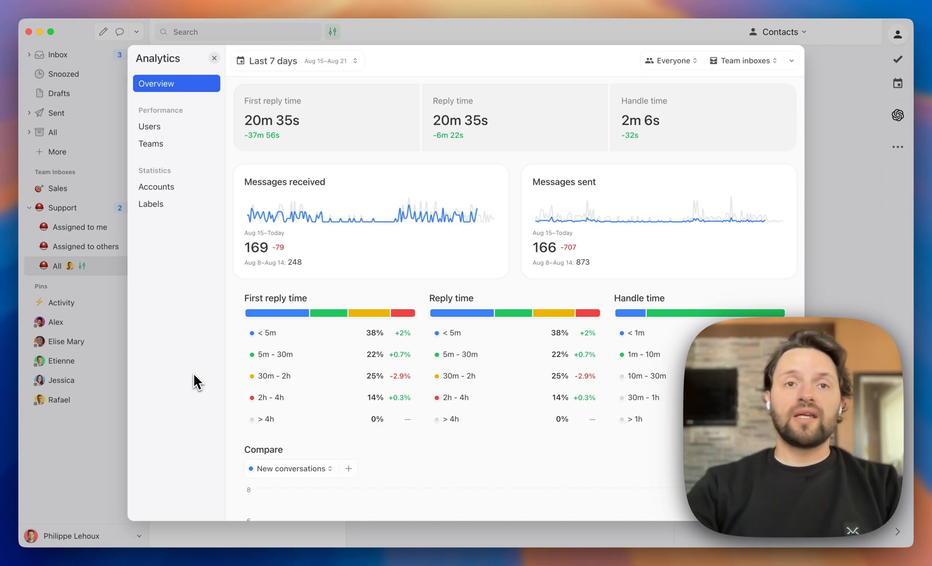
# Step: Scroll through the last-7-days Analytics overview of reply times and message volumes
pyautogui.scroll(-3)
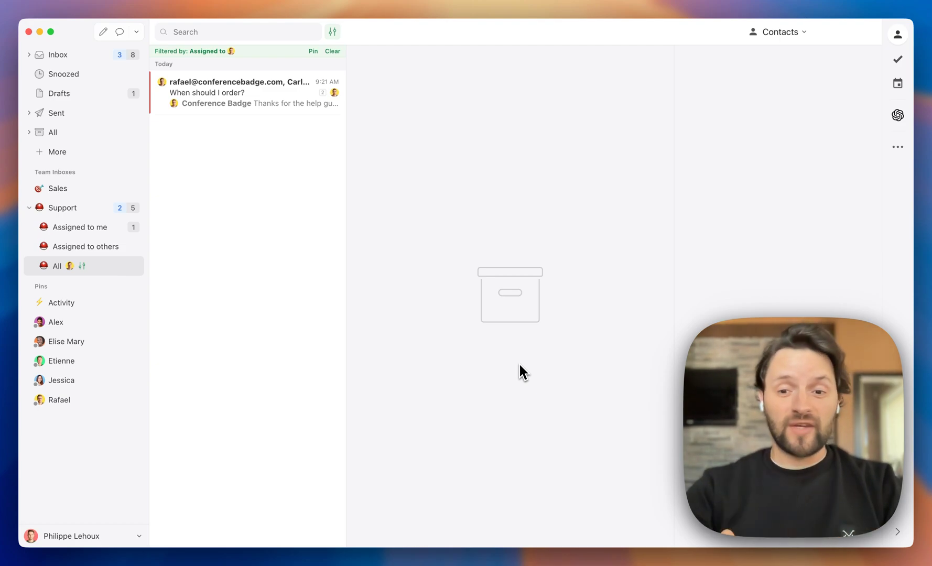
pyautogui.moveTo(395, 296)
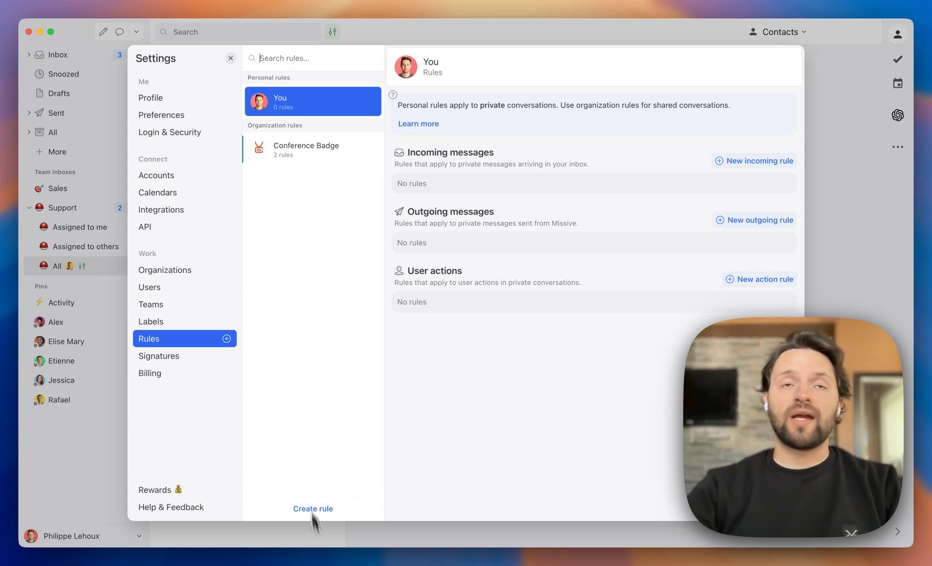
pyautogui.moveTo(306, 174)
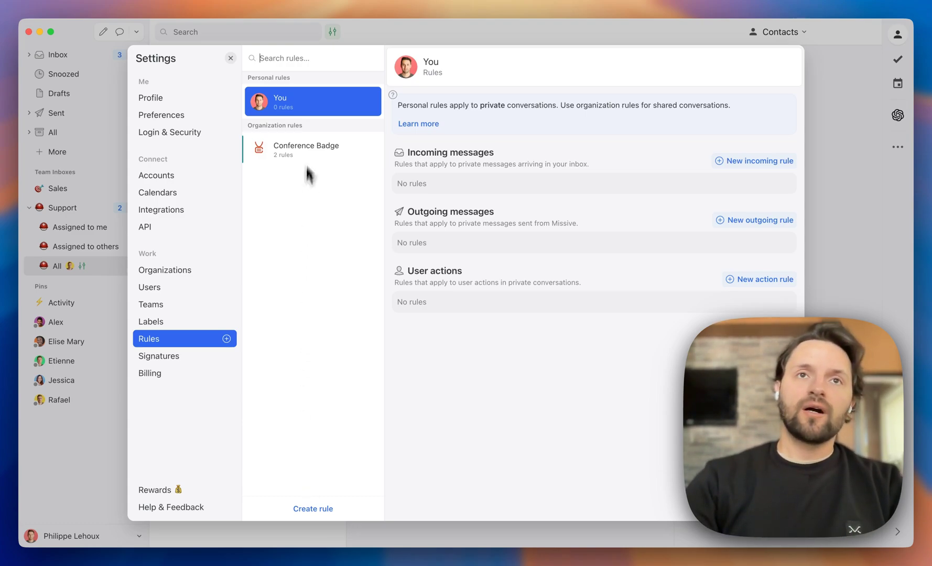
pyautogui.moveTo(279, 100)
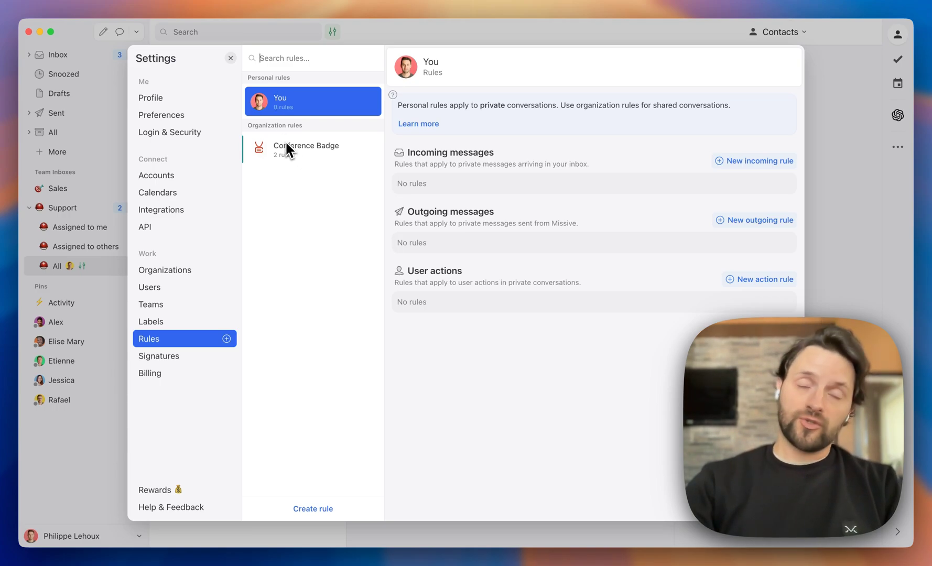
# Step: Show Conference Badge's organization rules, including Move to Sales and Move to Support
pyautogui.click(306, 150)
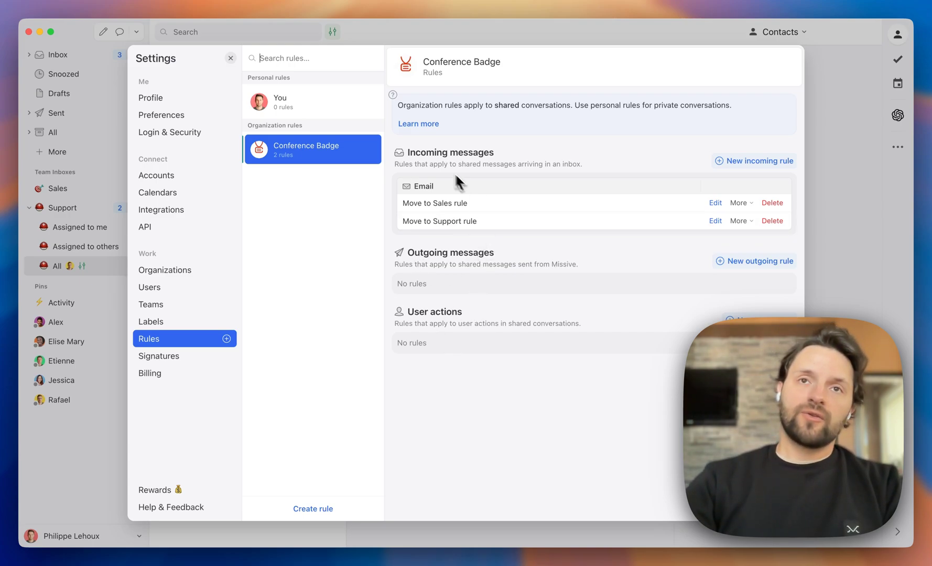
pyautogui.moveTo(451, 266)
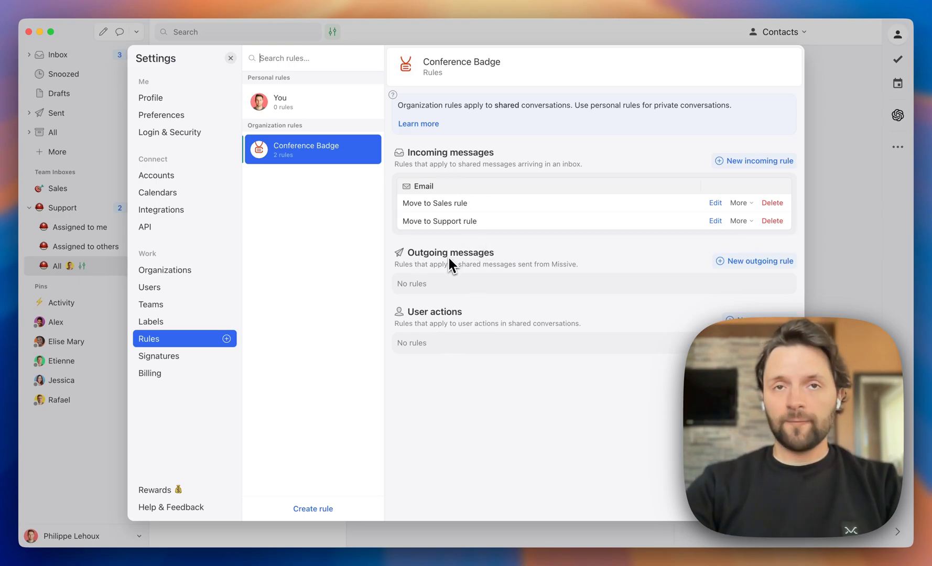
pyautogui.moveTo(448, 336)
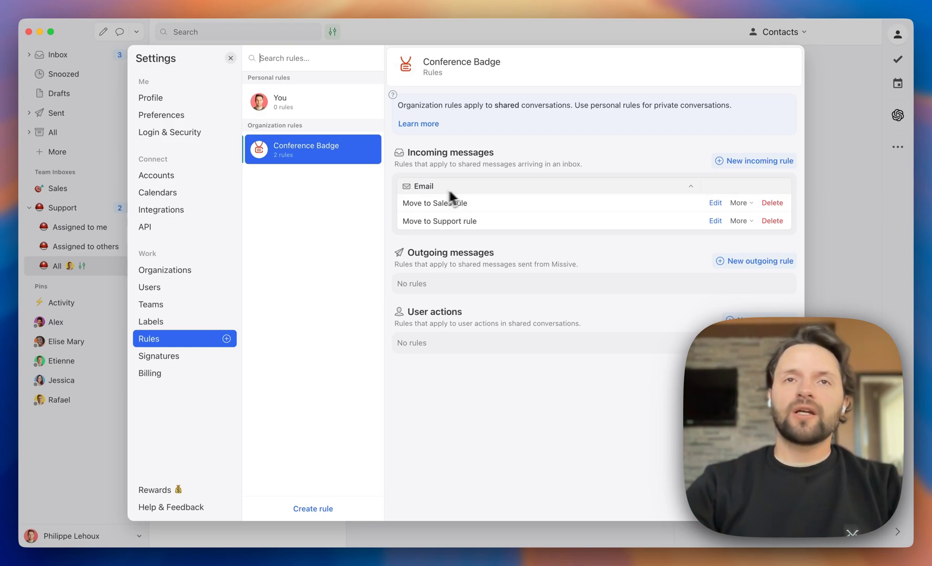
pyautogui.moveTo(451, 151)
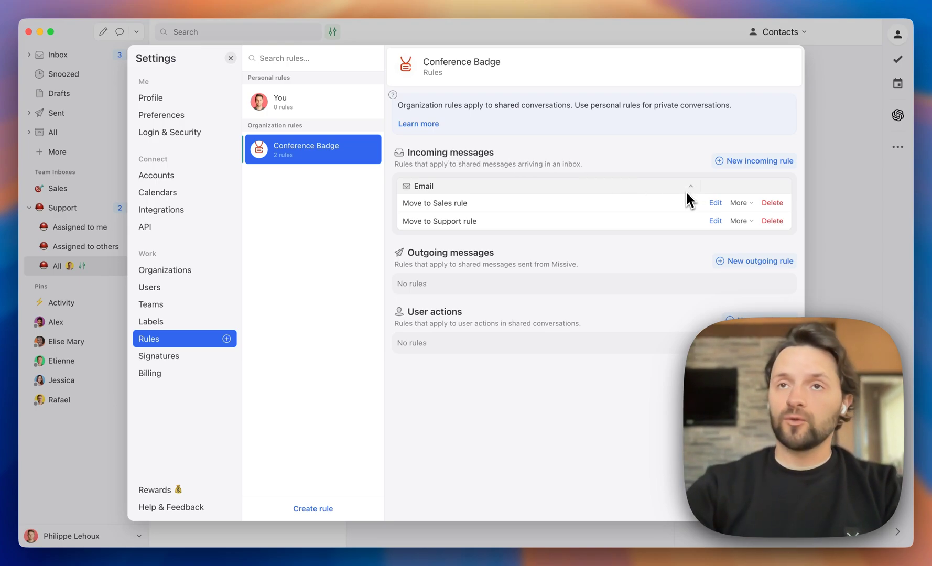
# Step: Start an incoming email rule 'Autoassign emails to support team' conditioned on the Support team
pyautogui.click(760, 161)
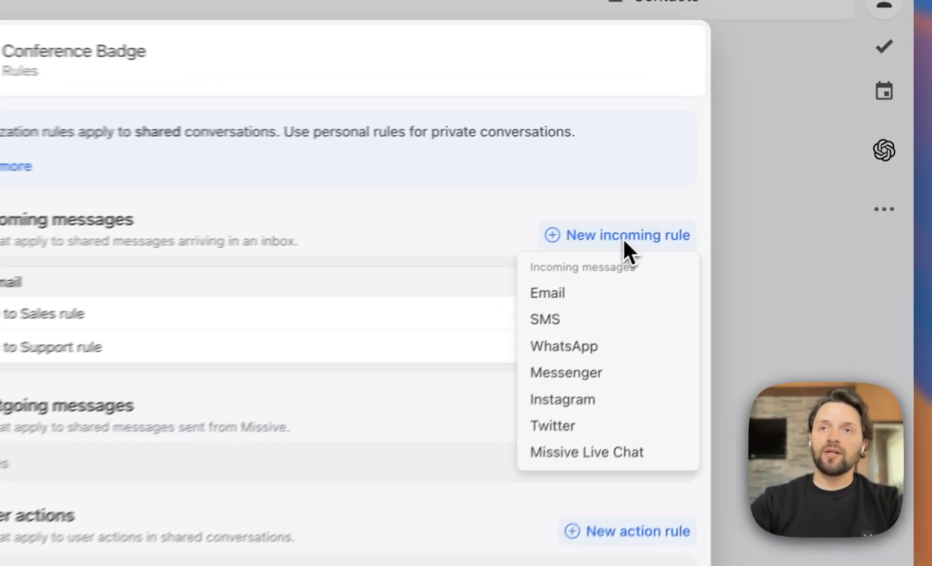
pyautogui.moveTo(571, 327)
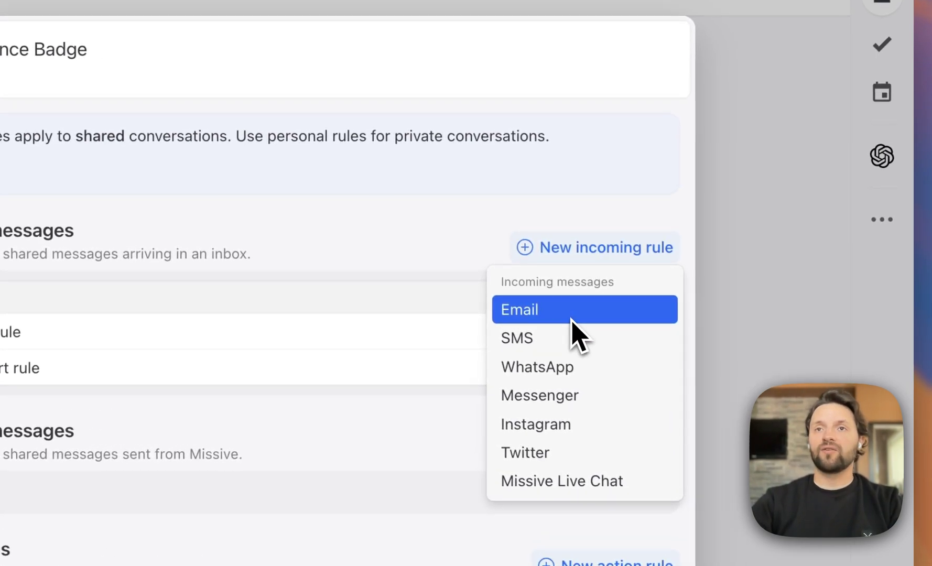
pyautogui.click(518, 309)
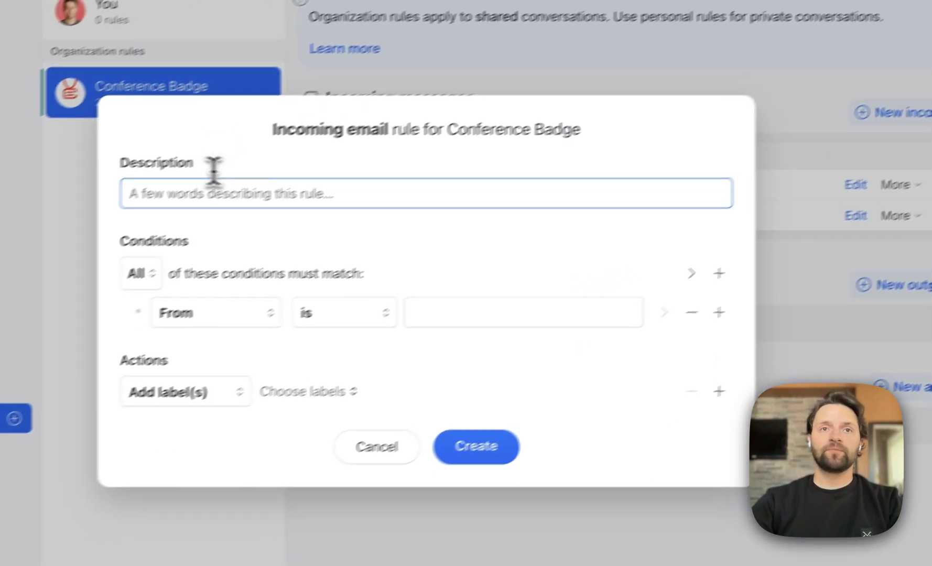
pyautogui.write('A')
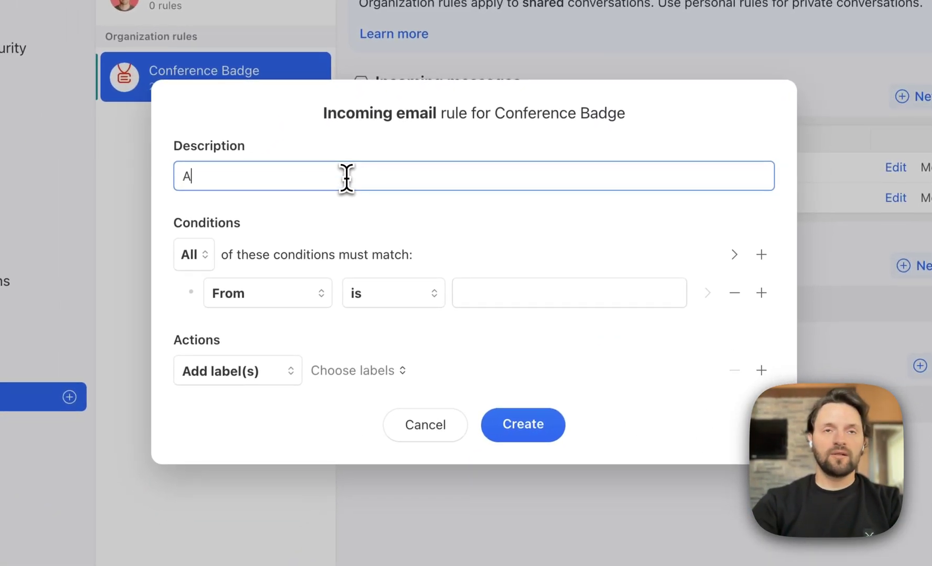
pyautogui.write('utoass')
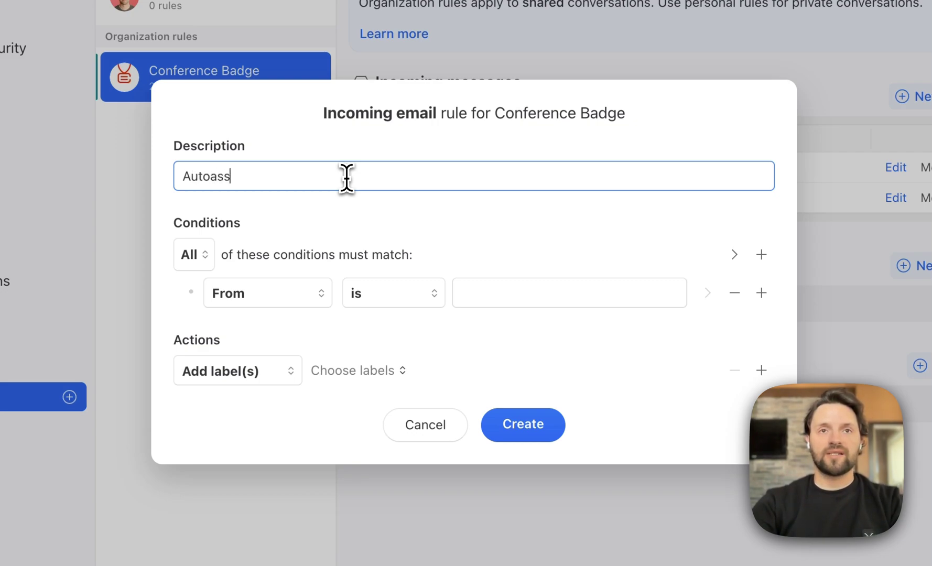
pyautogui.write('ign emails to suppor')
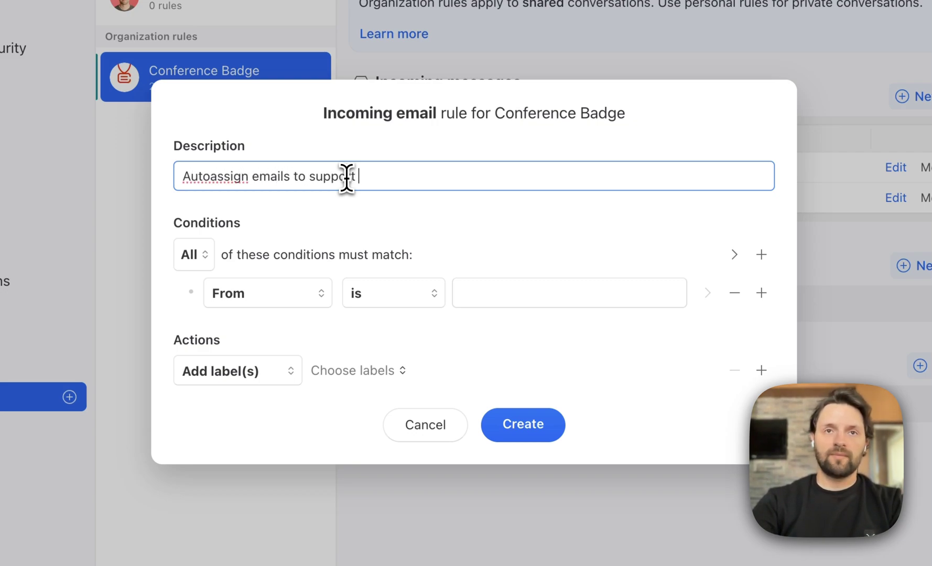
pyautogui.write('team')
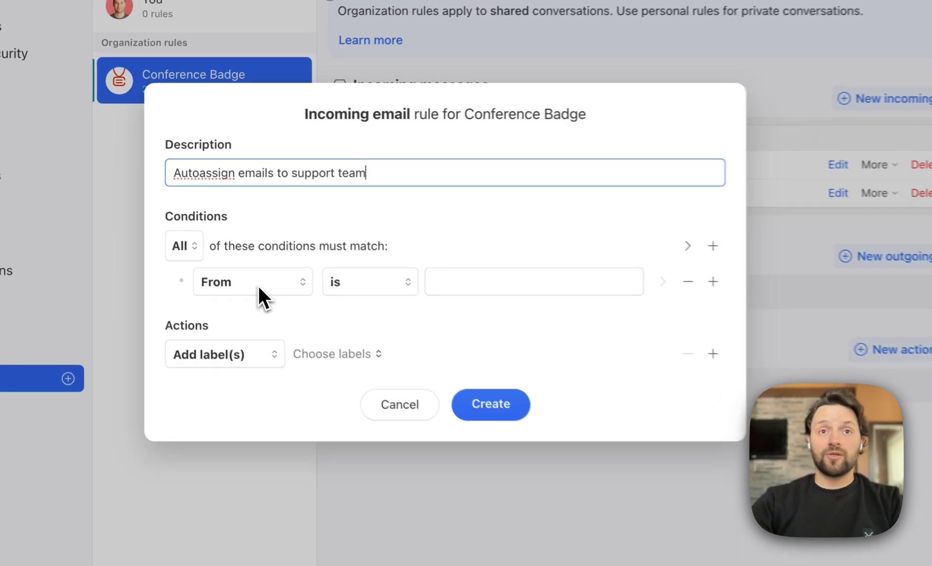
pyautogui.click(252, 282)
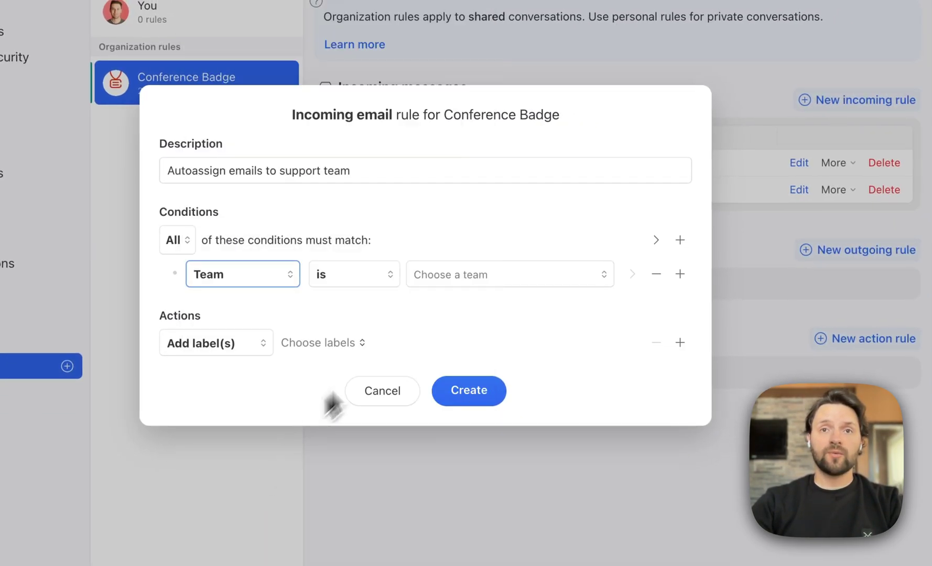
pyautogui.click(508, 274)
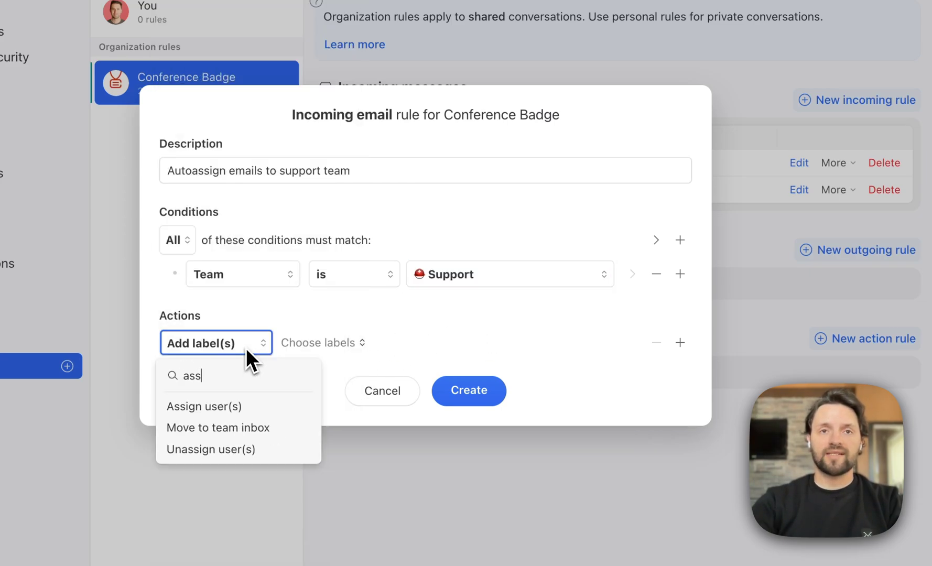
# Step: Assign to online Support team members, least busy first, and create the rule
pyautogui.click(204, 406)
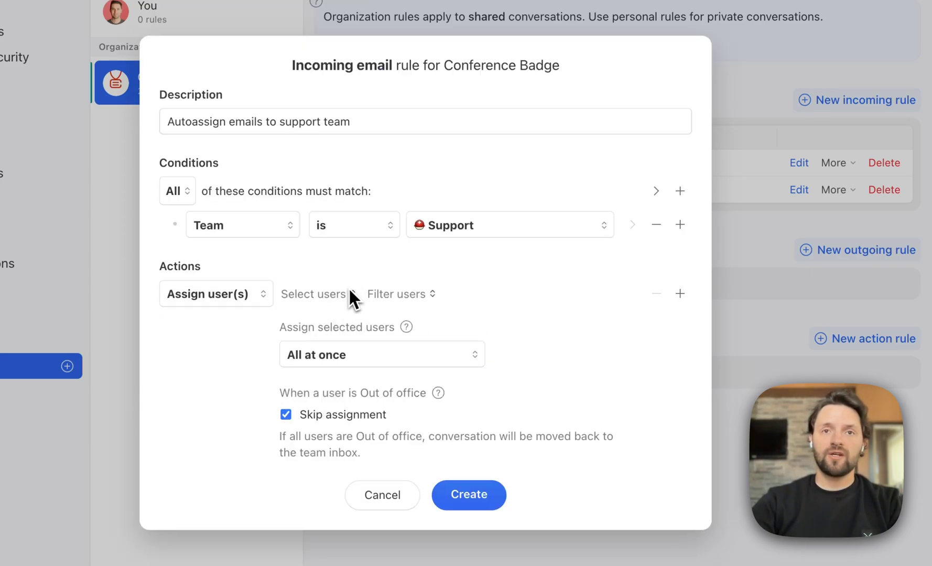
pyautogui.click(312, 294)
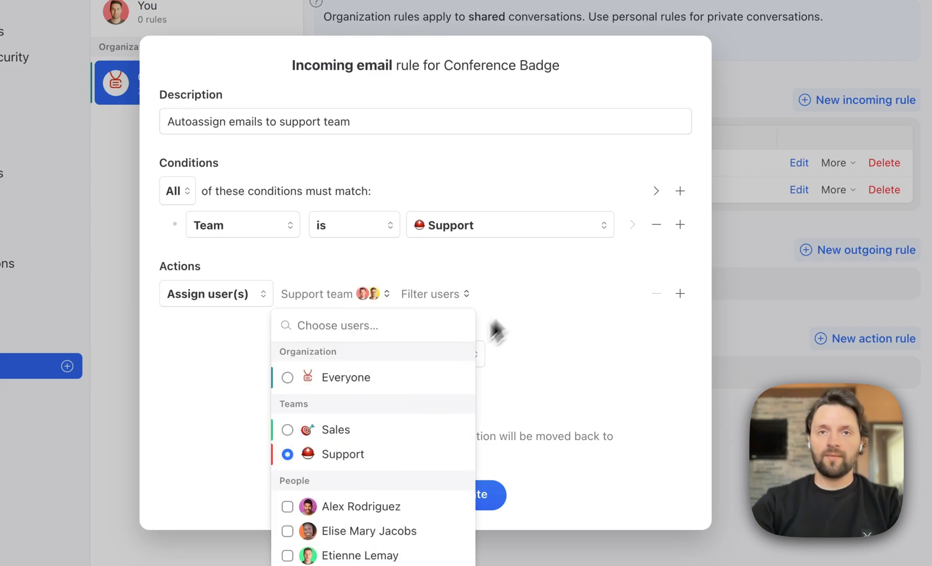
pyautogui.click(430, 294)
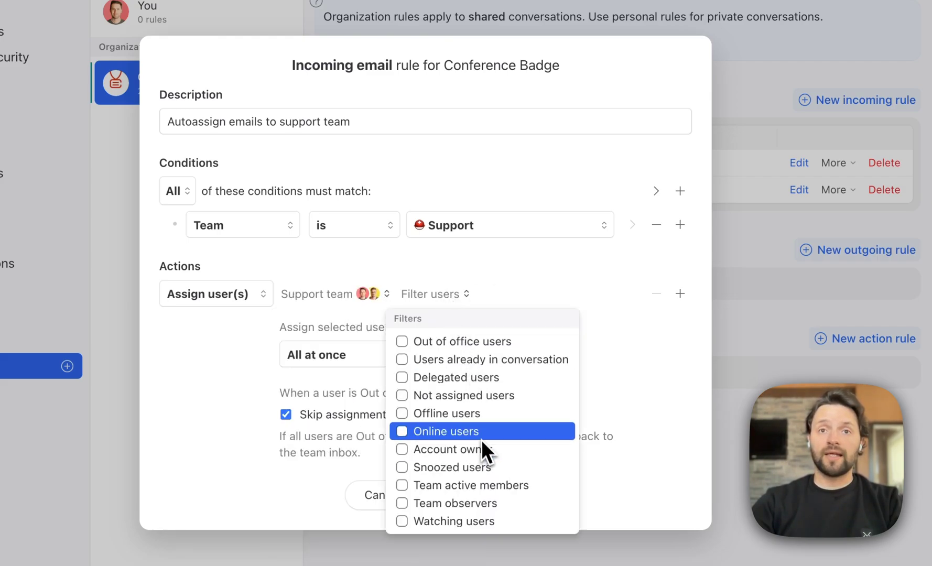
pyautogui.click(402, 431)
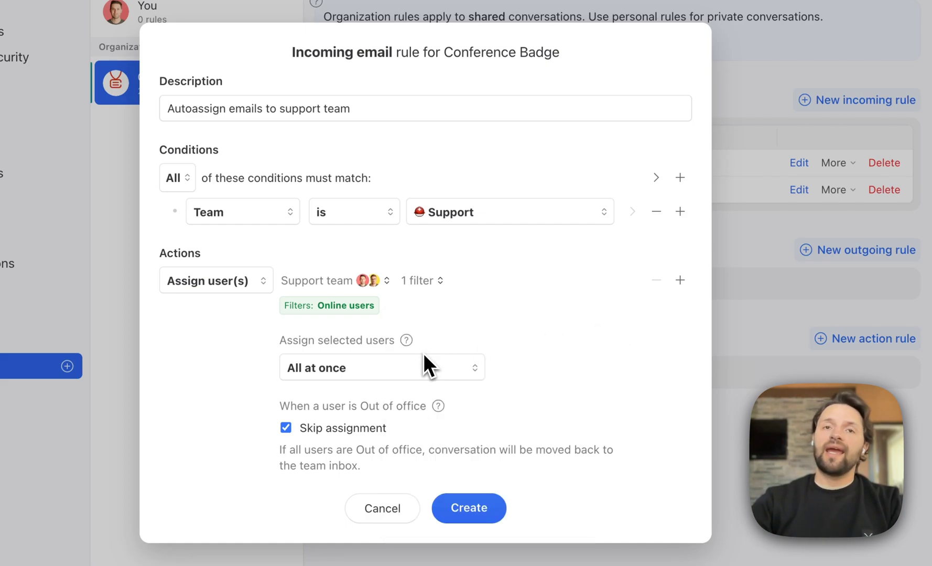
pyautogui.click(381, 367)
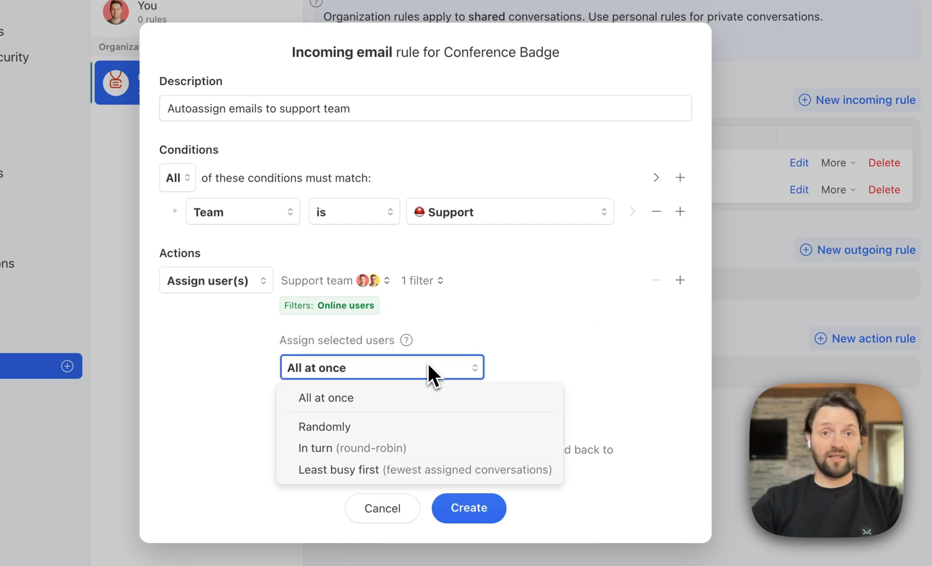
pyautogui.click(425, 469)
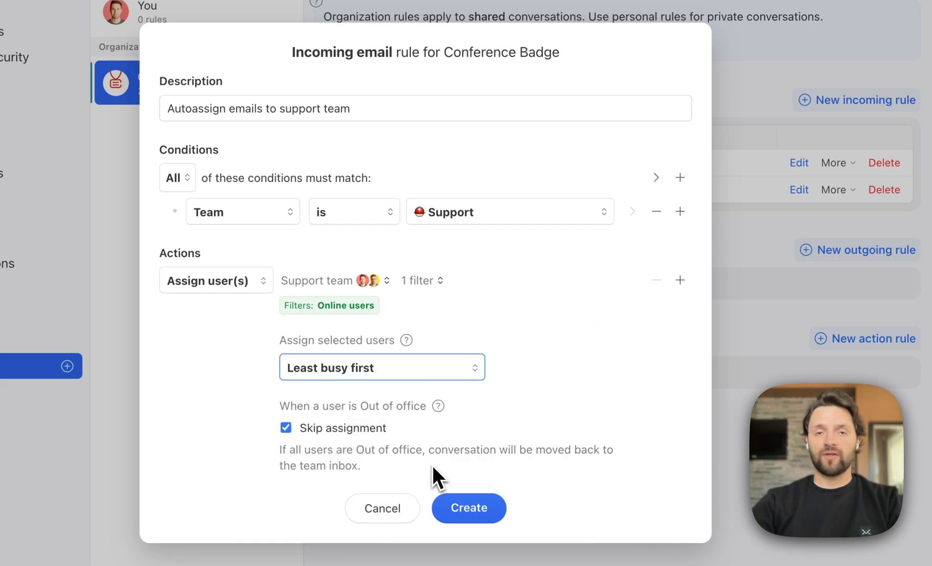
pyautogui.click(380, 367)
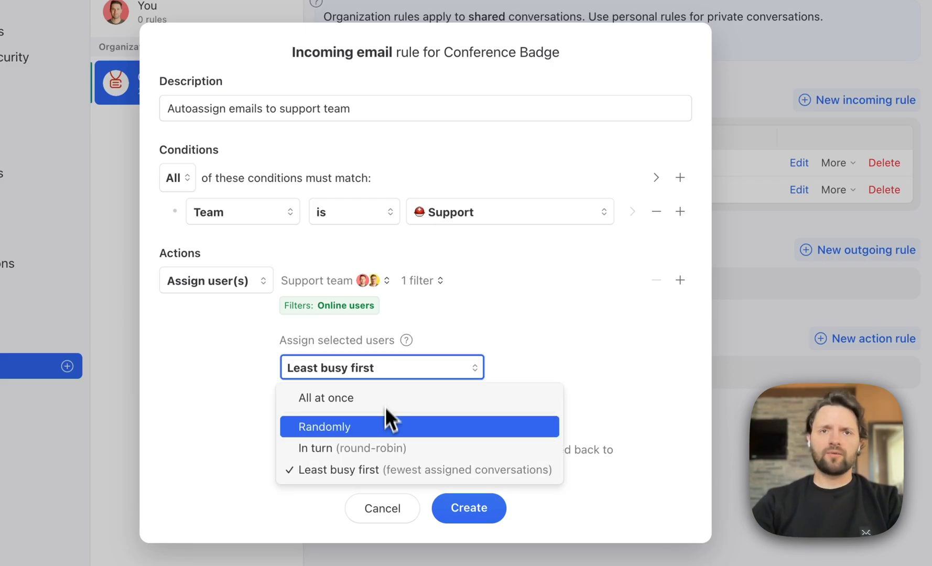
pyautogui.moveTo(392, 447)
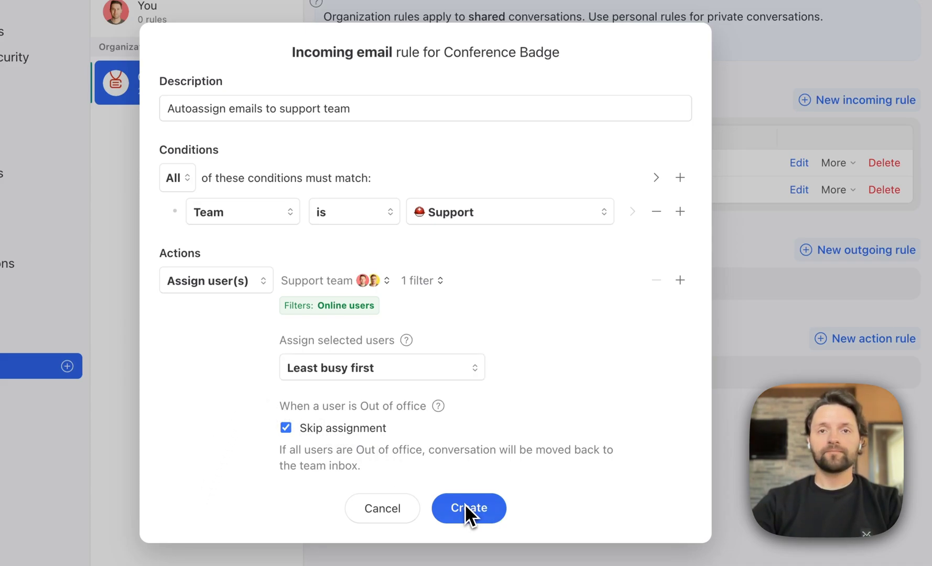
pyautogui.click(469, 509)
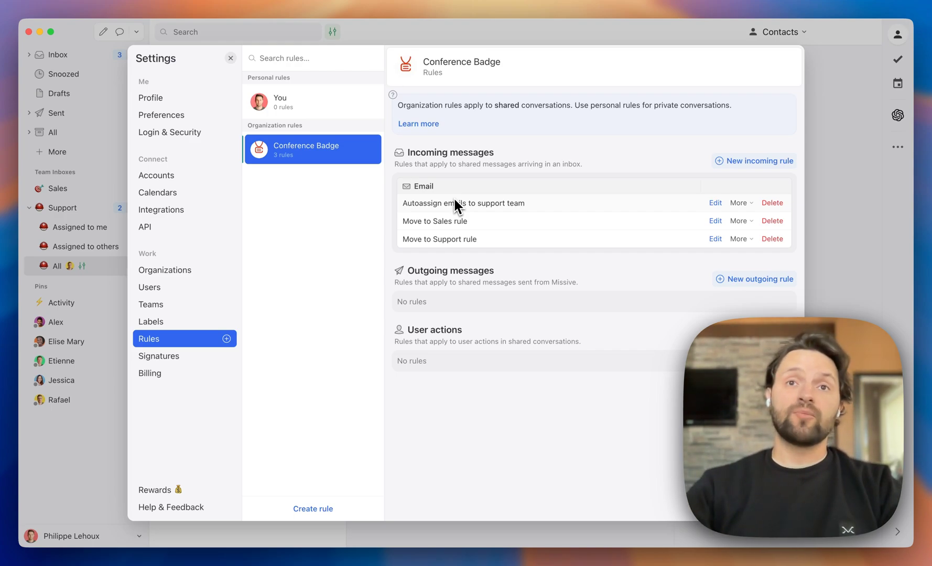
pyautogui.moveTo(502, 283)
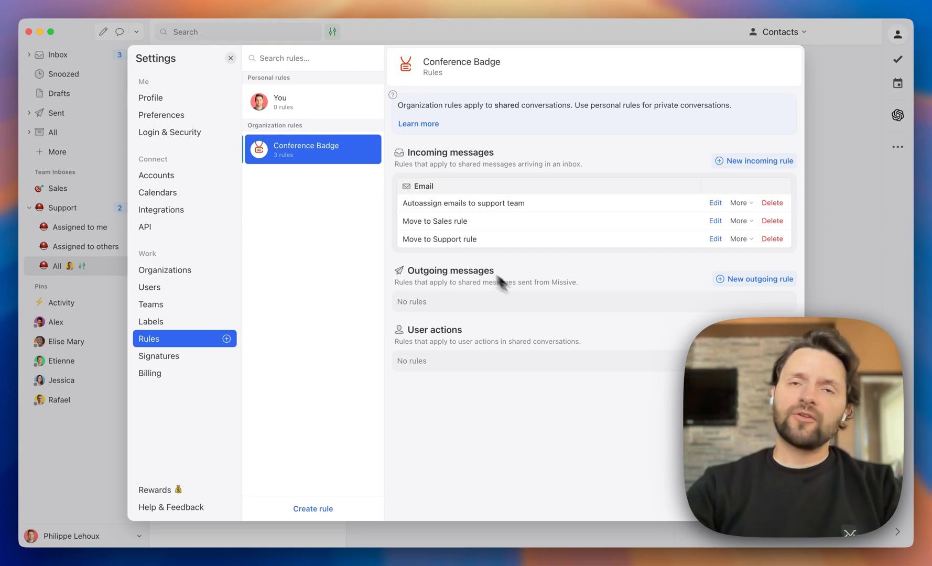
pyautogui.moveTo(440, 275)
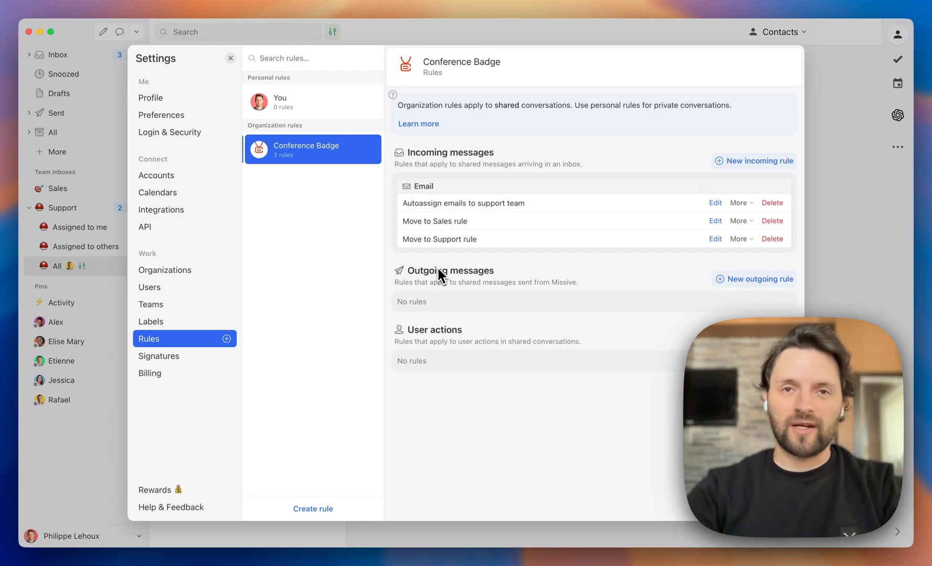
pyautogui.moveTo(403, 319)
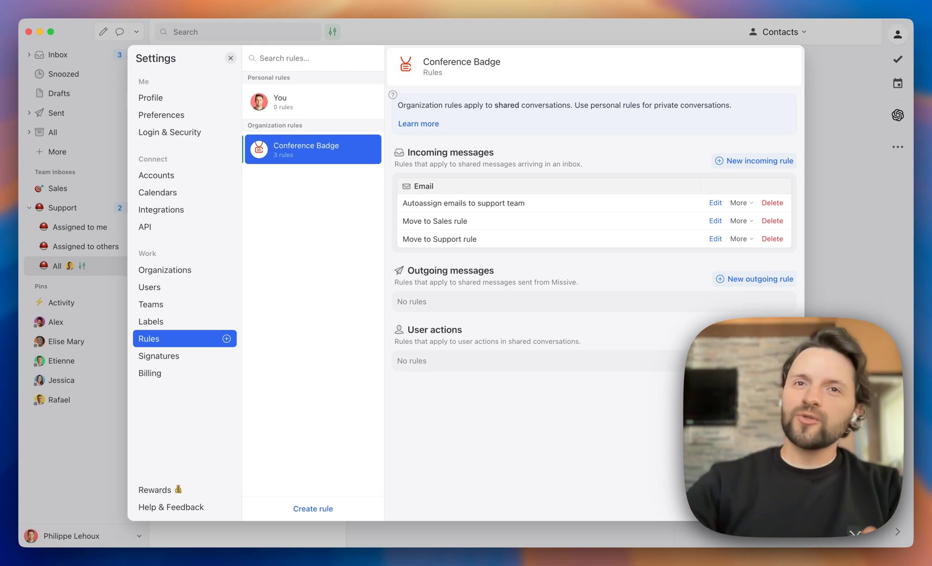
pyautogui.moveTo(562, 389)
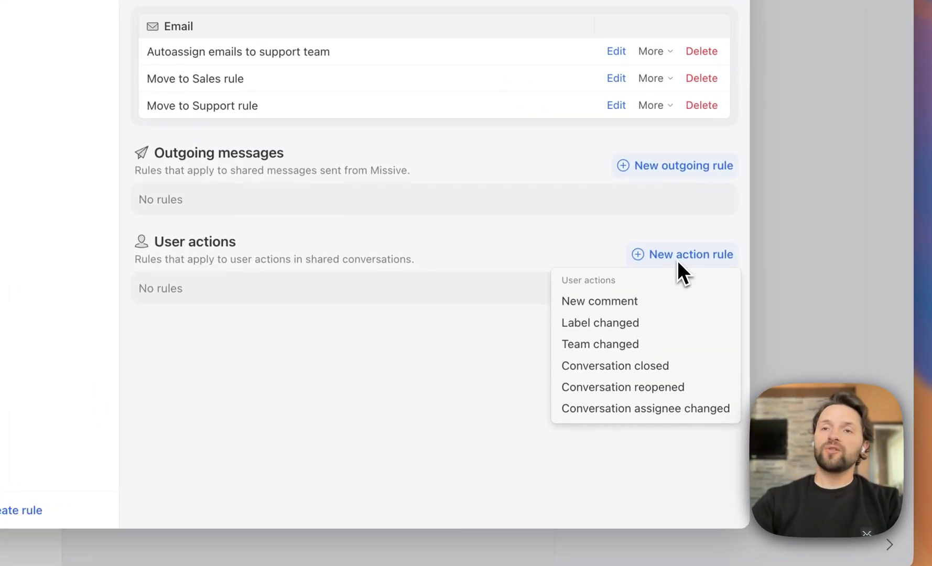
pyautogui.moveTo(599, 300)
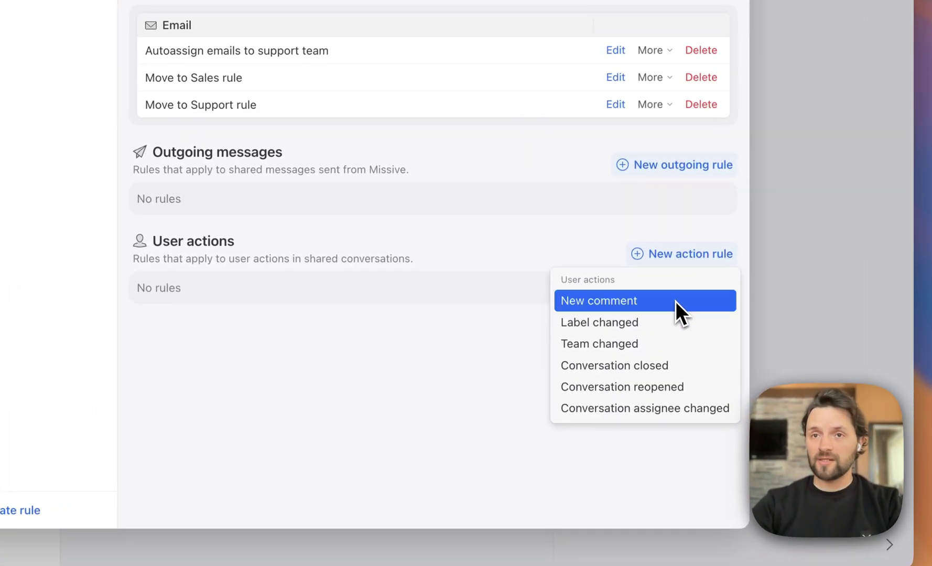
# Step: Start a new-comment rule 'Bookkeeping' for text #receipt that adds the Receipts label
pyautogui.click(599, 301)
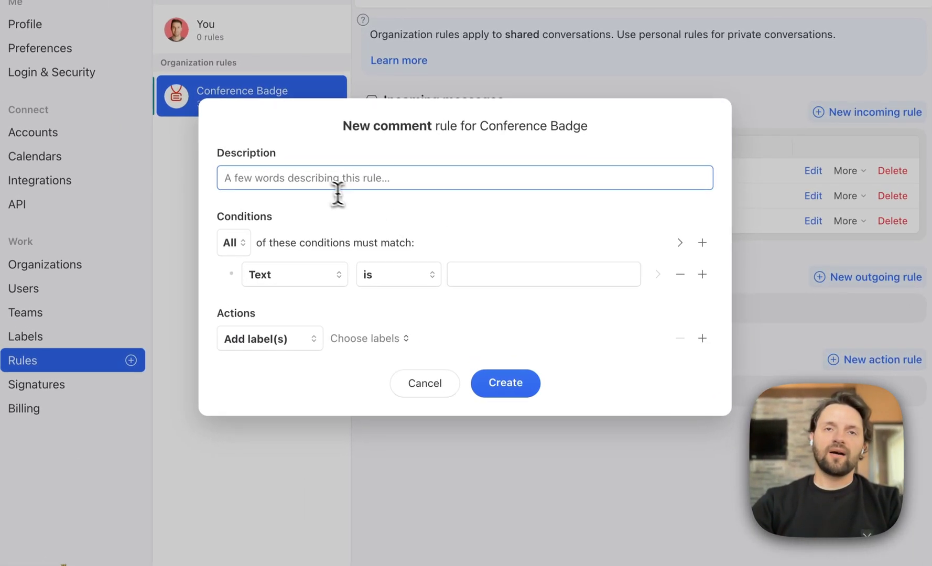
pyautogui.write('B')
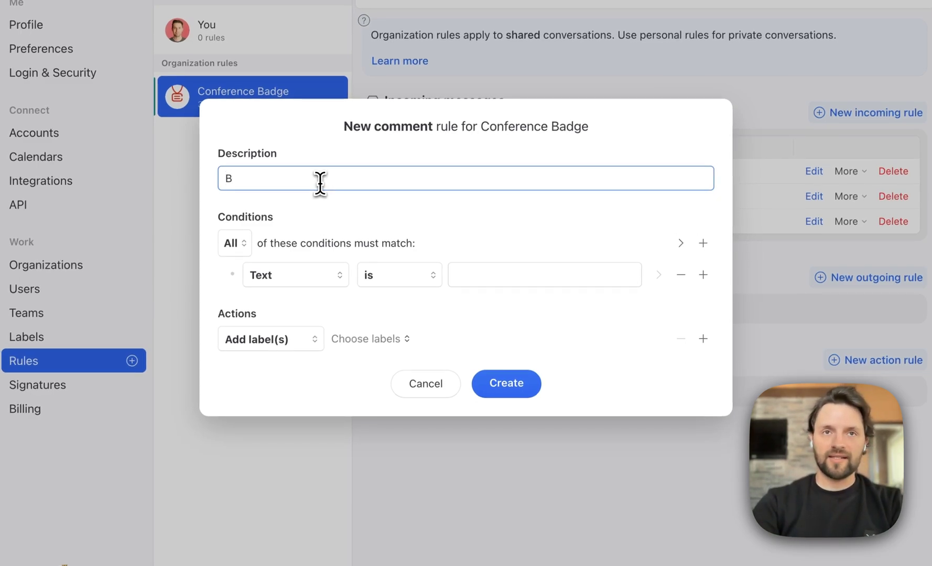
pyautogui.write('ookkeepin')
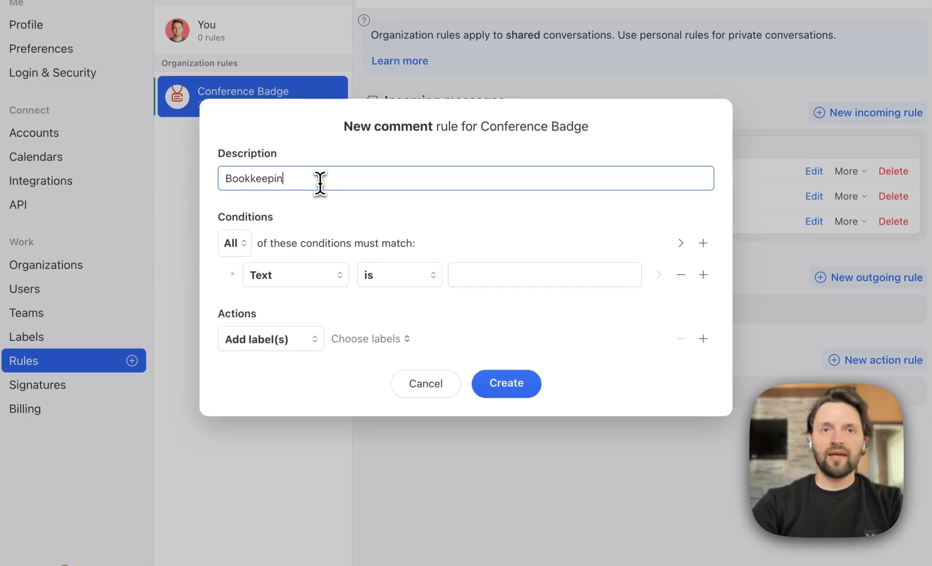
pyautogui.write('g')
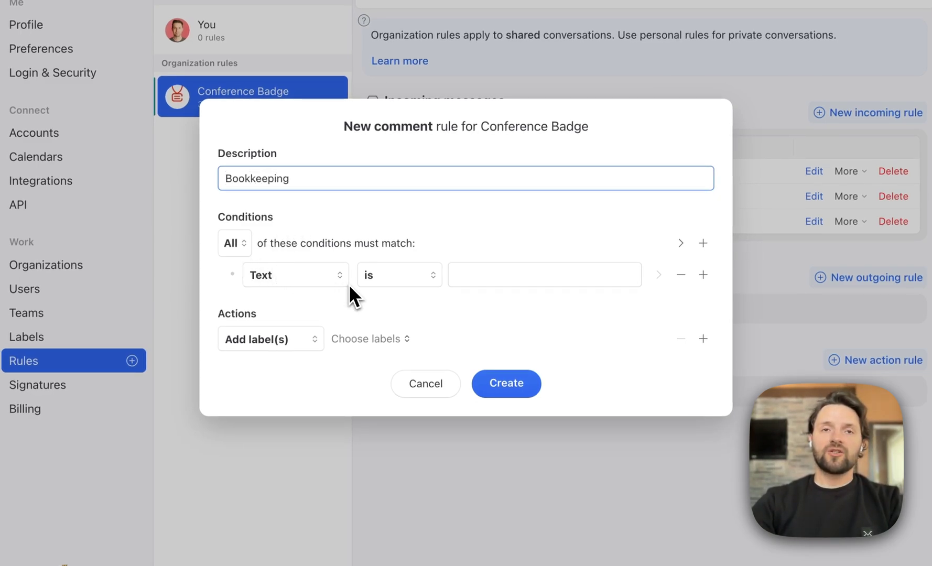
pyautogui.click(543, 274)
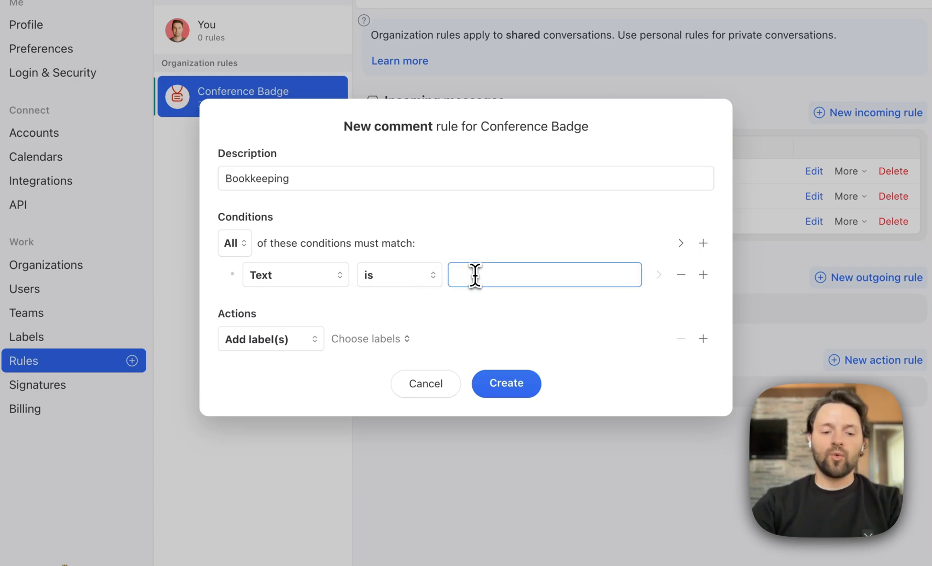
pyautogui.write('#receipt')
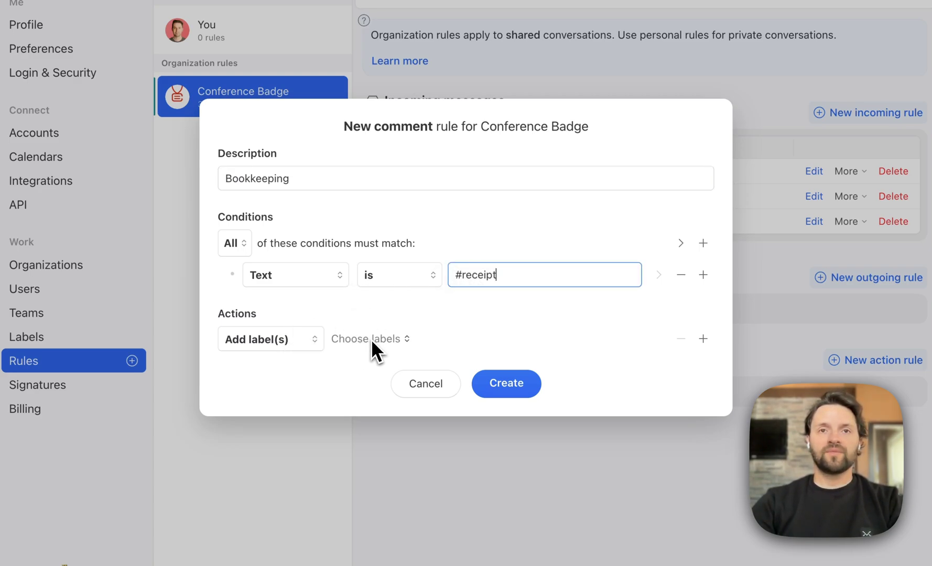
pyautogui.click(366, 339)
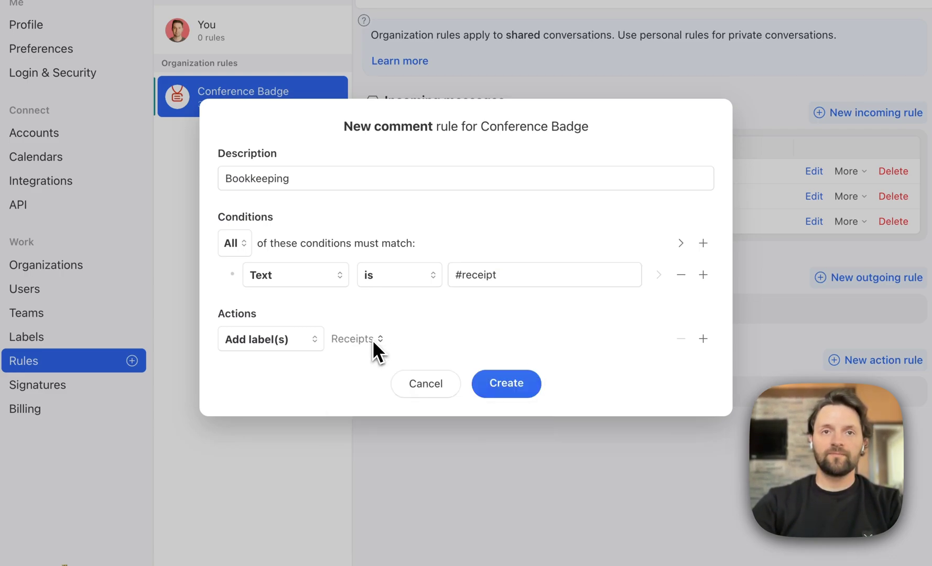
# Step: Add a Forward message action to the accountant and save the Bookkeeping rule
pyautogui.click(702, 339)
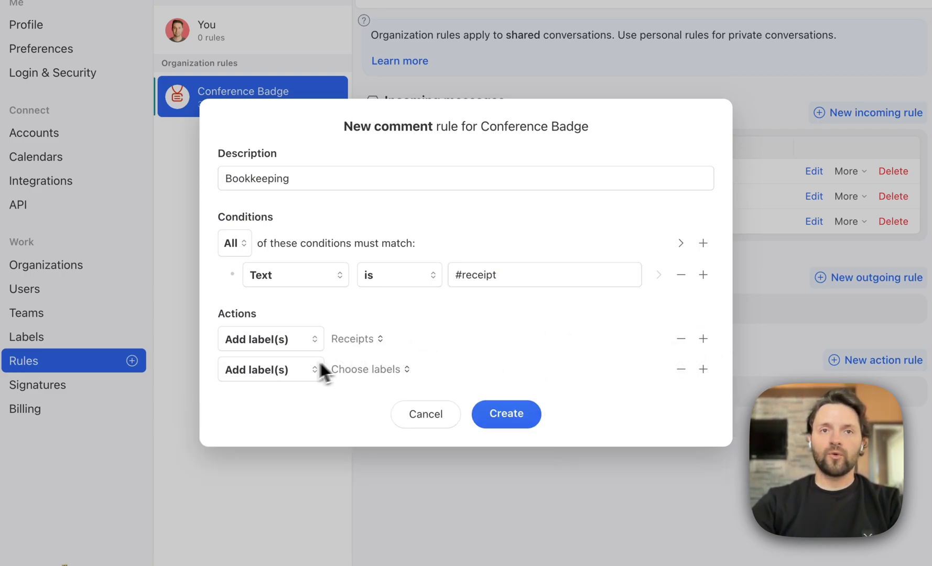
pyautogui.click(270, 368)
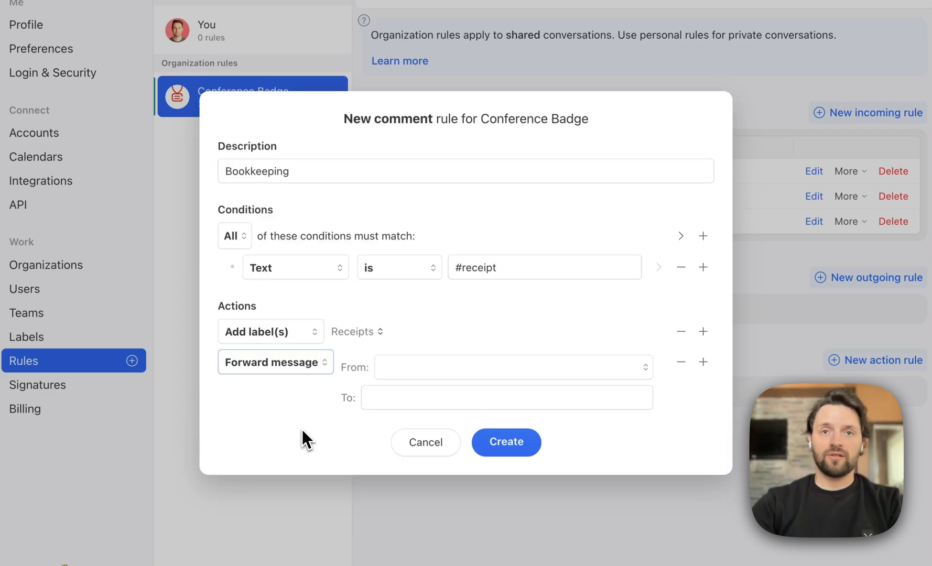
pyautogui.click(511, 367)
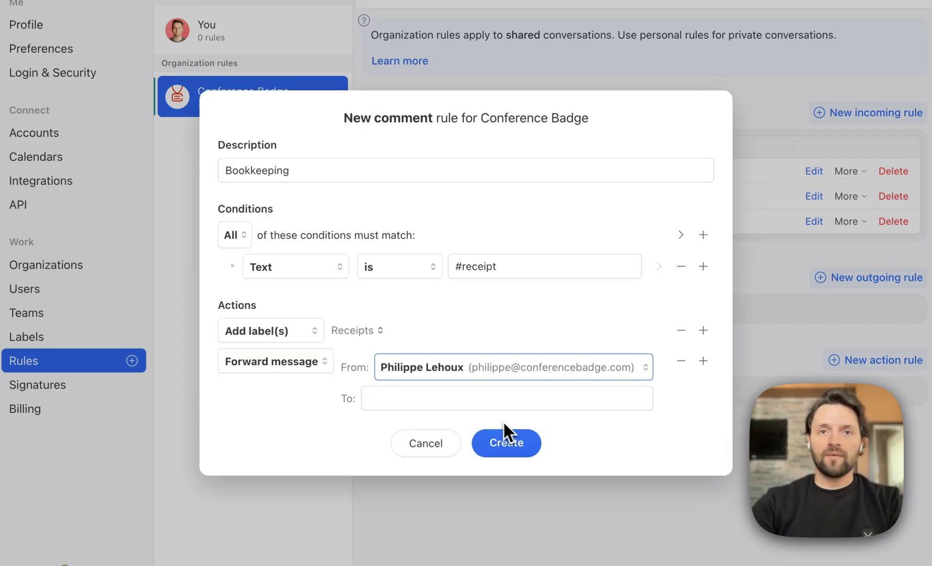
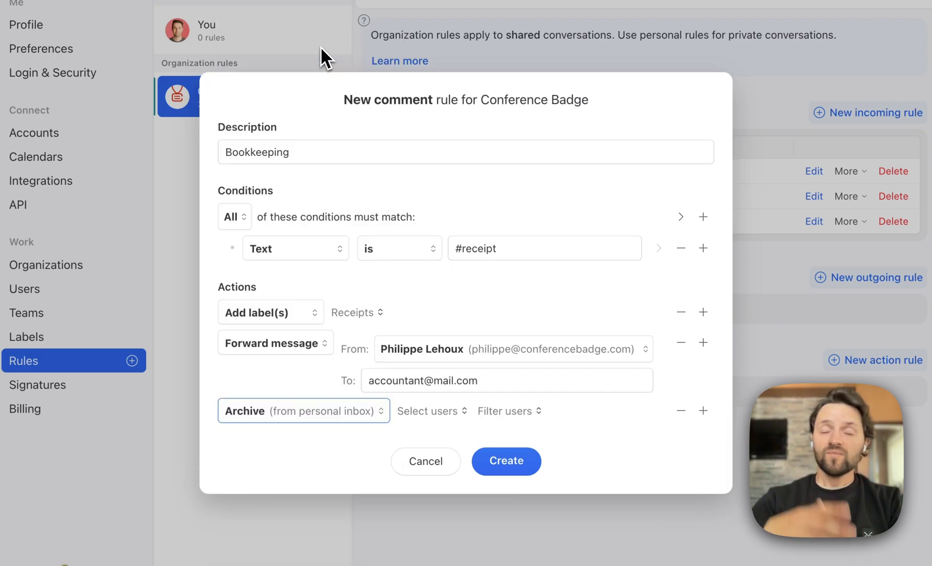
pyautogui.click(426, 411)
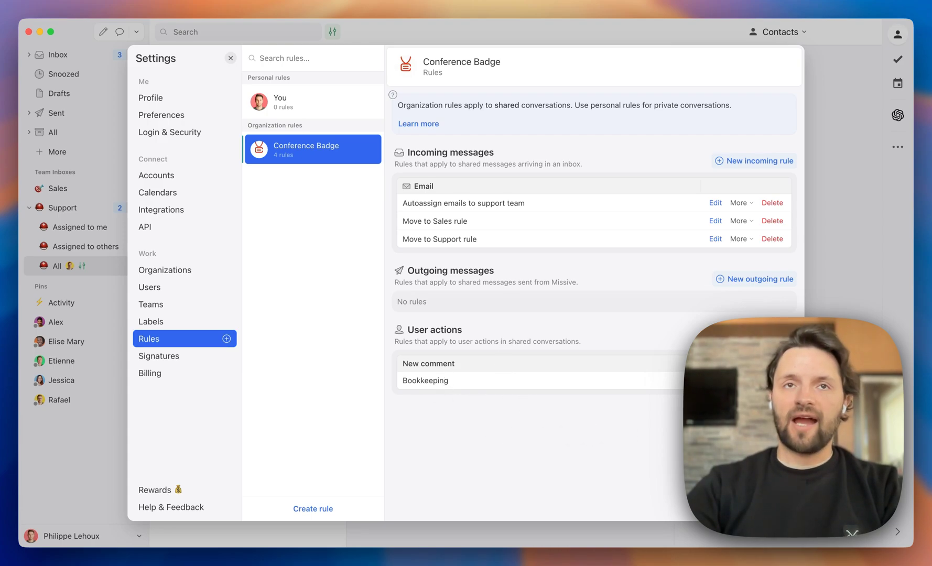
# Step: Close Settings to return to the conversation list with the Amazon receipt email
pyautogui.click(231, 57)
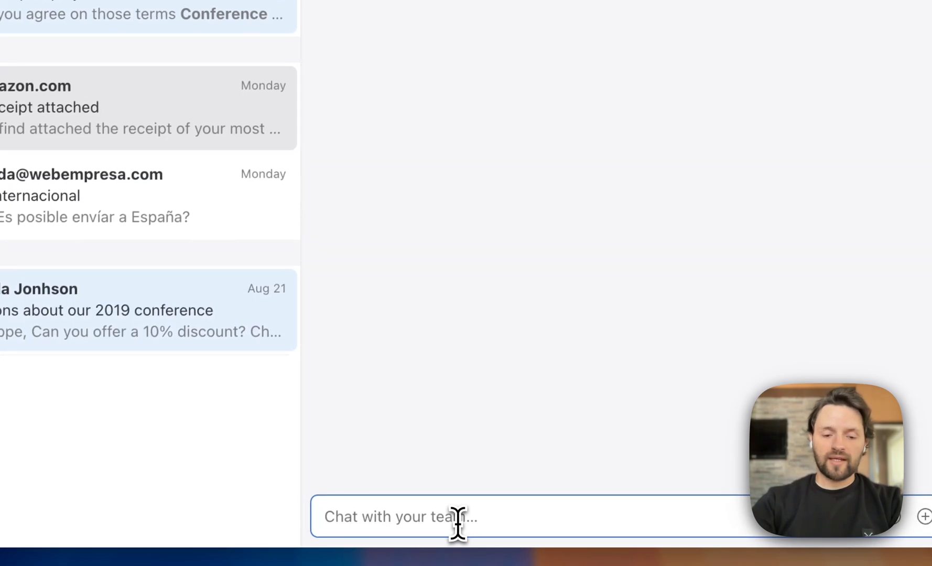
# Step: Post a #receipt comment on the Amazon receipt and expand the '2 more events' activity
pyautogui.write('#receip')
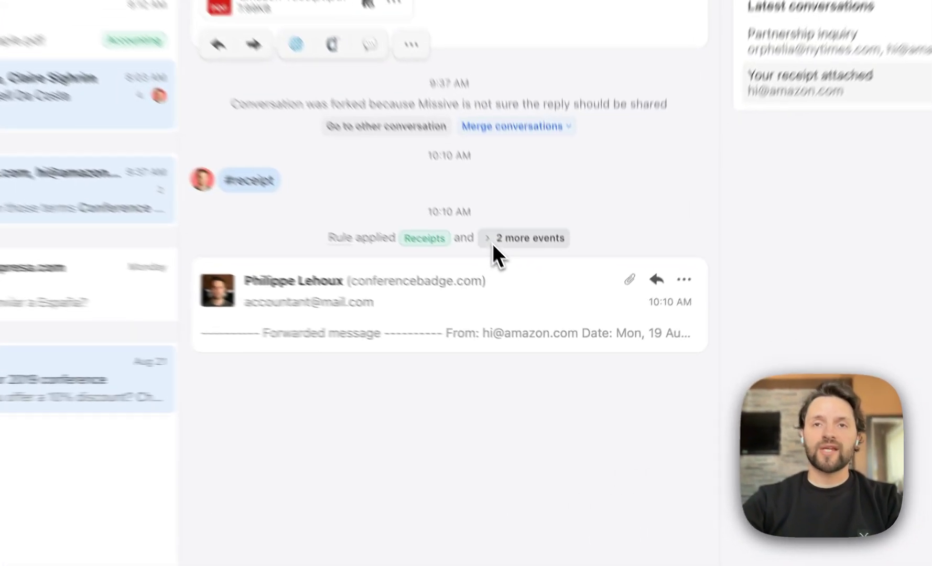
pyautogui.click(524, 238)
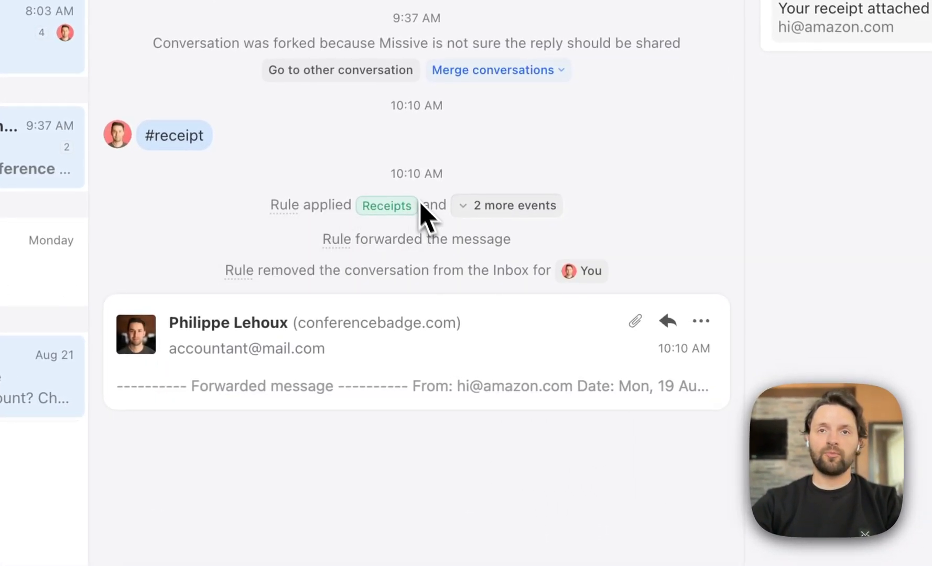
pyautogui.moveTo(413, 252)
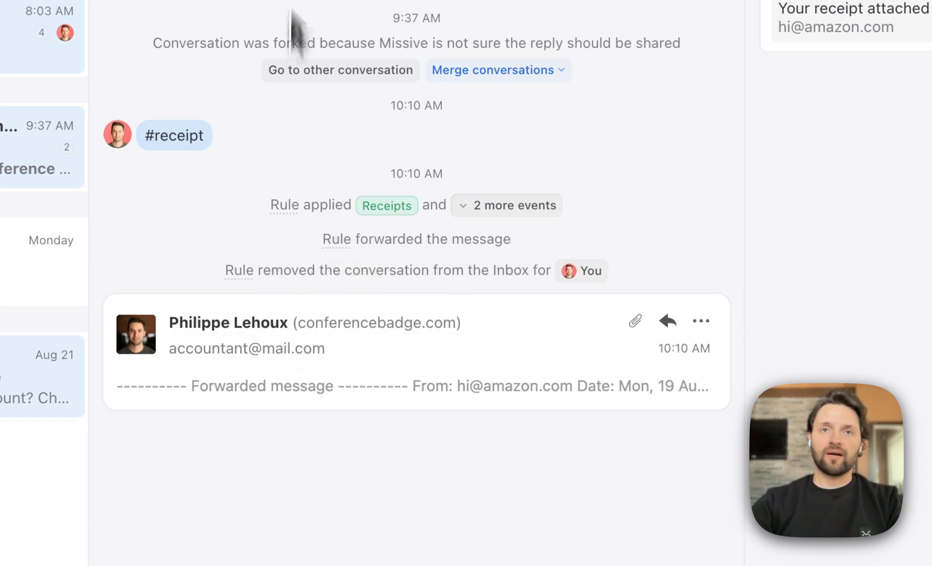
pyautogui.moveTo(321, 265)
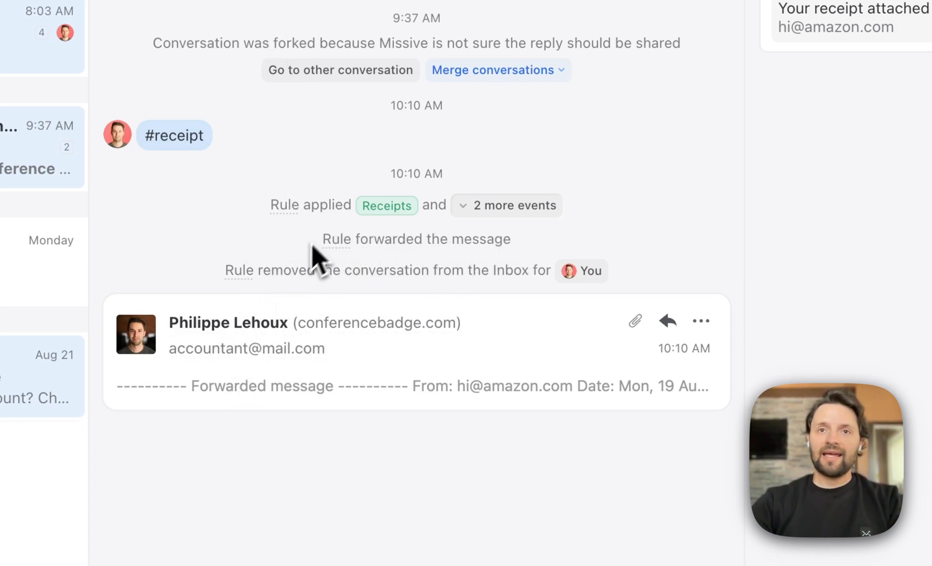